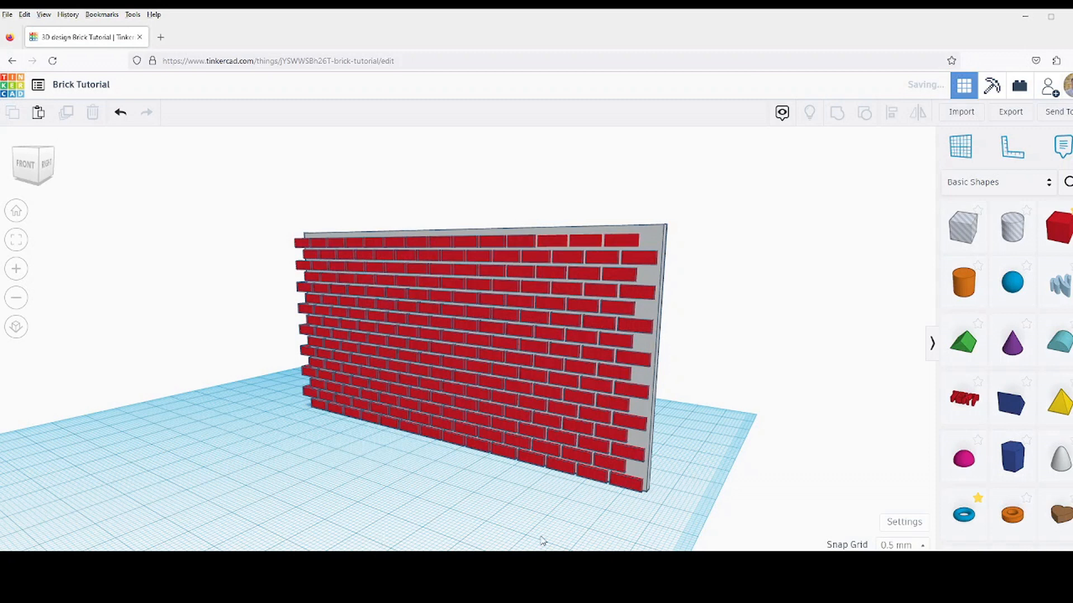
- Open the 'Inkscape: Draw Freely' result to reach the Windows 1.2.2 installer download page
click(472, 342)
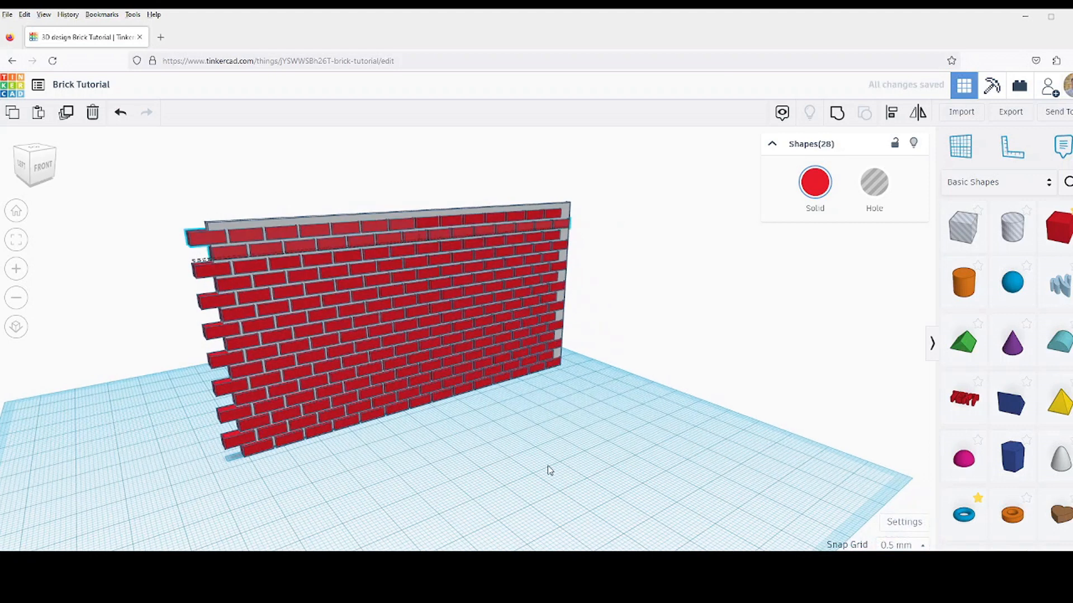
drag(548, 470, 356, 470)
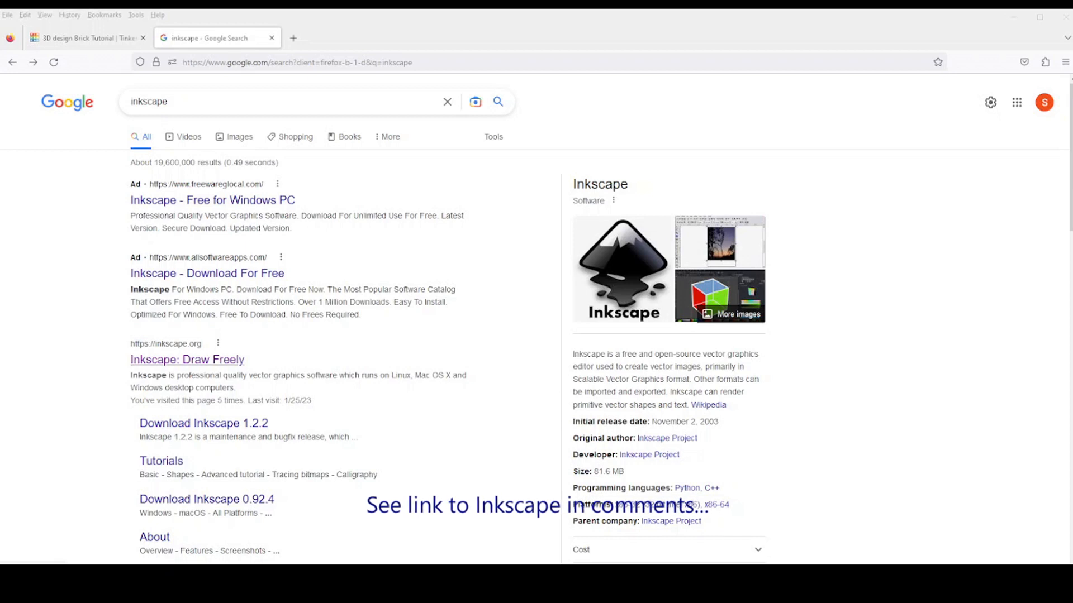
click(186, 360)
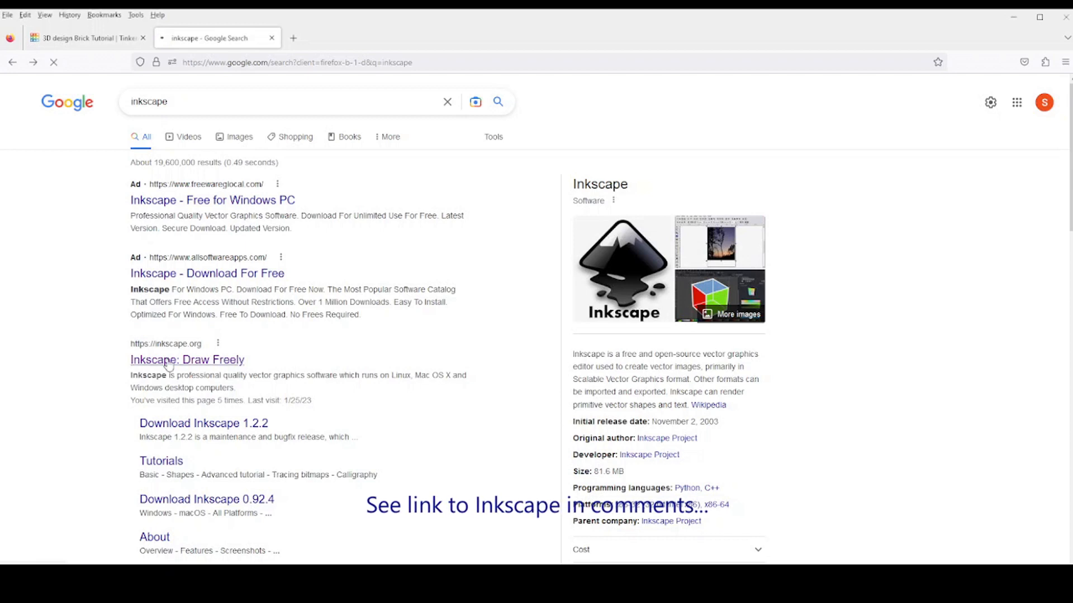
click(186, 360)
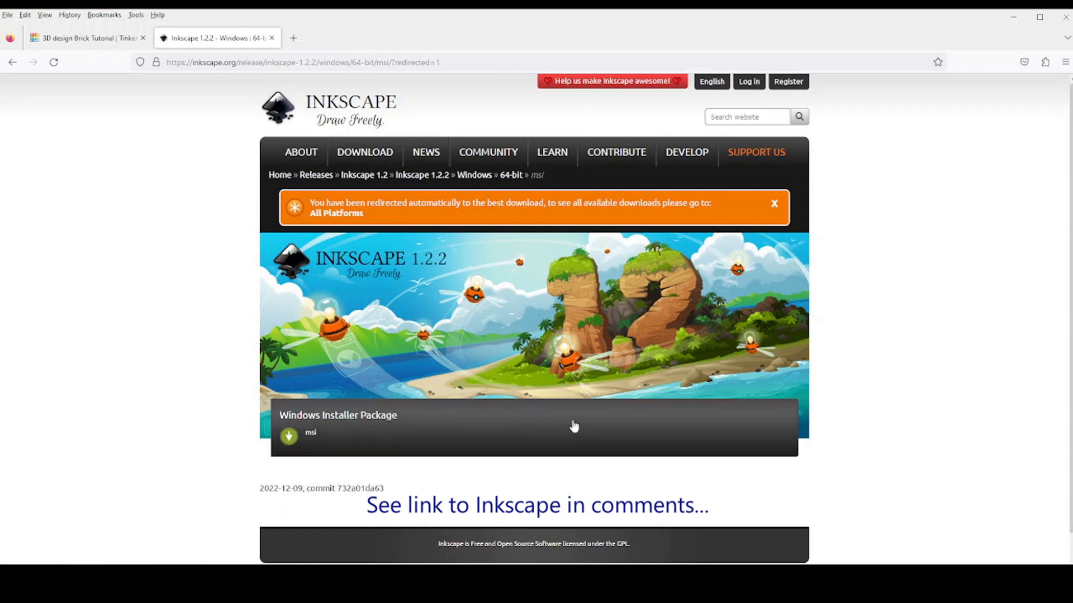
mouse_move(933, 407)
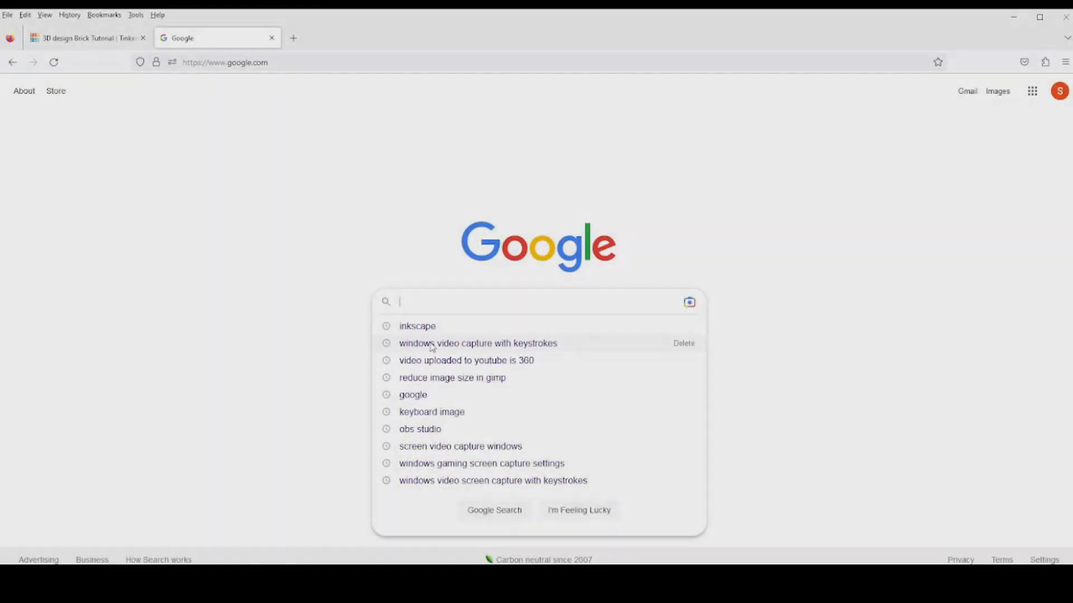
- Search Google for 'brick seamless texture' using the suggestion
text(B)
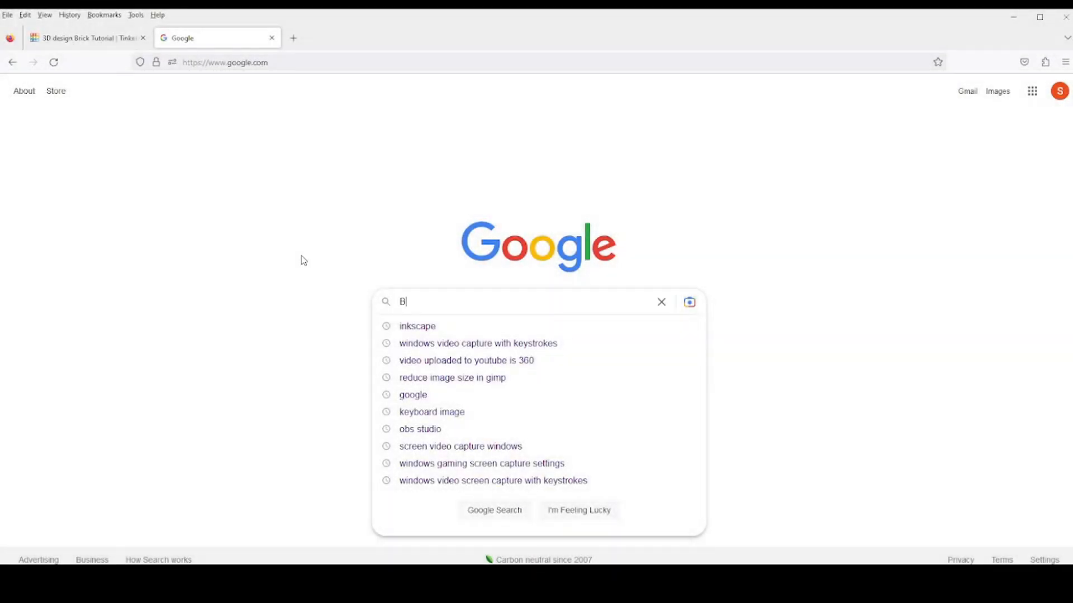
text(rick seamless)
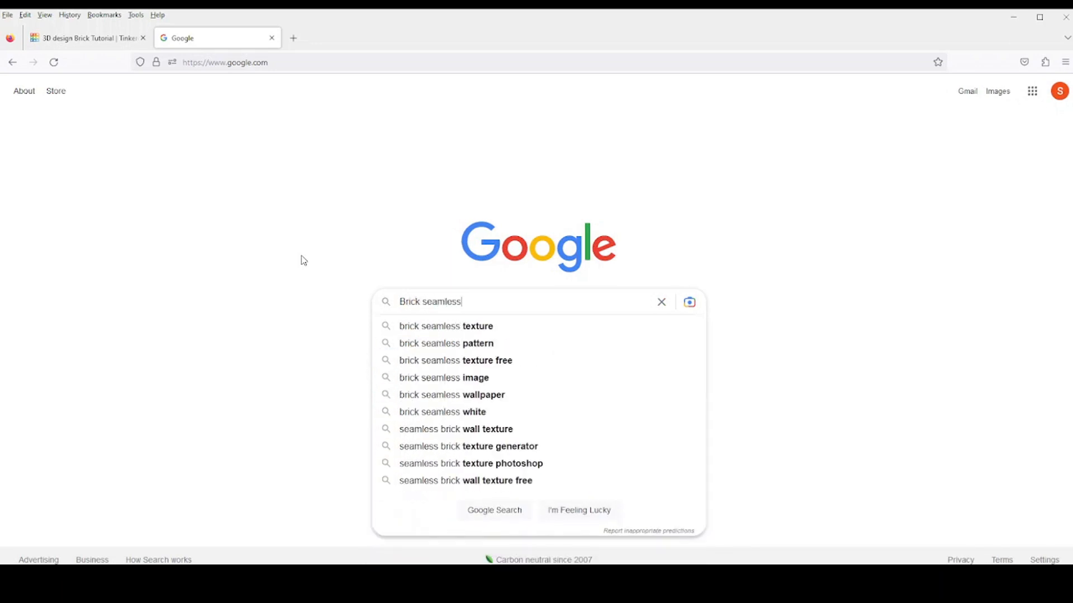
mouse_move(445, 326)
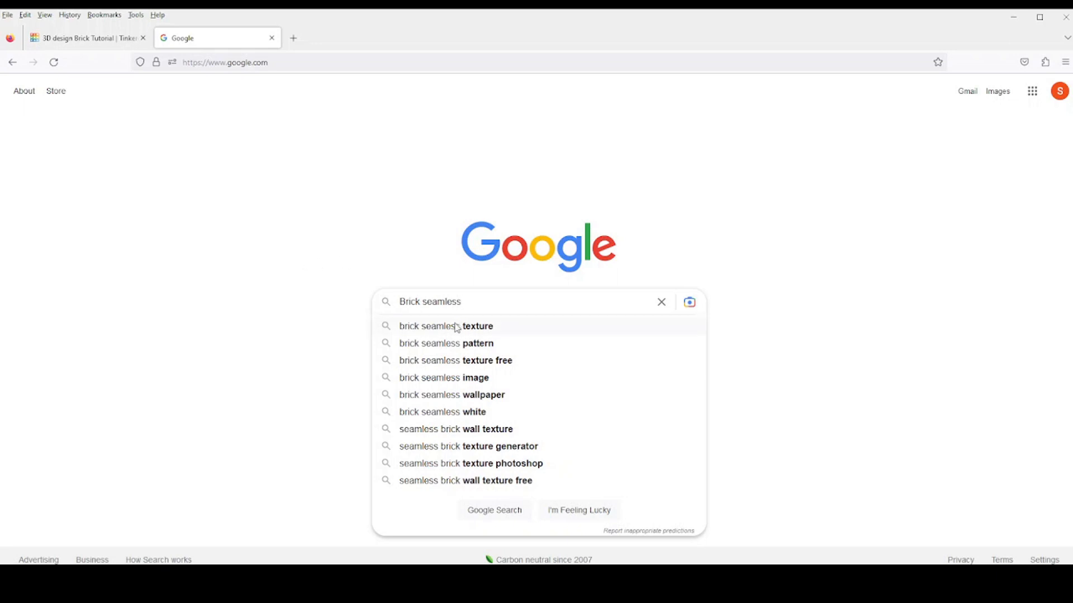
click(446, 326)
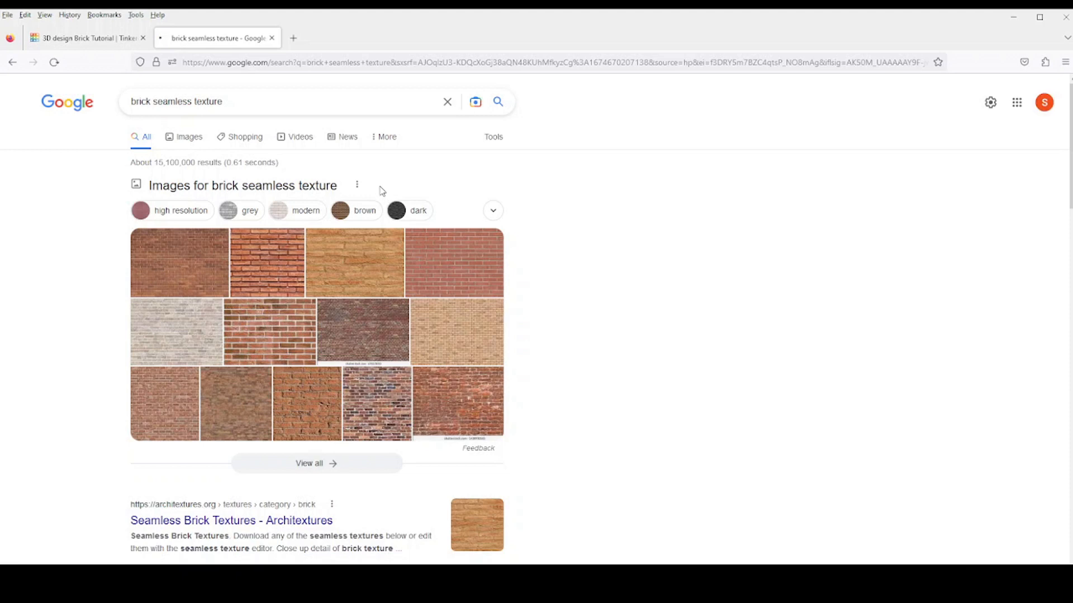
- Show image results filtered to black and white
click(189, 137)
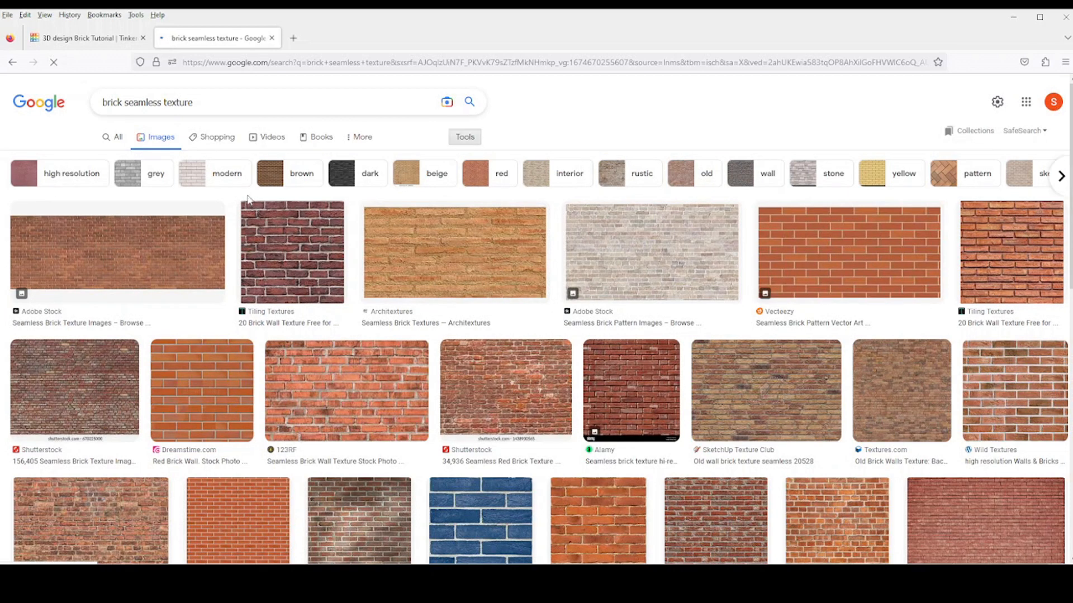
click(465, 136)
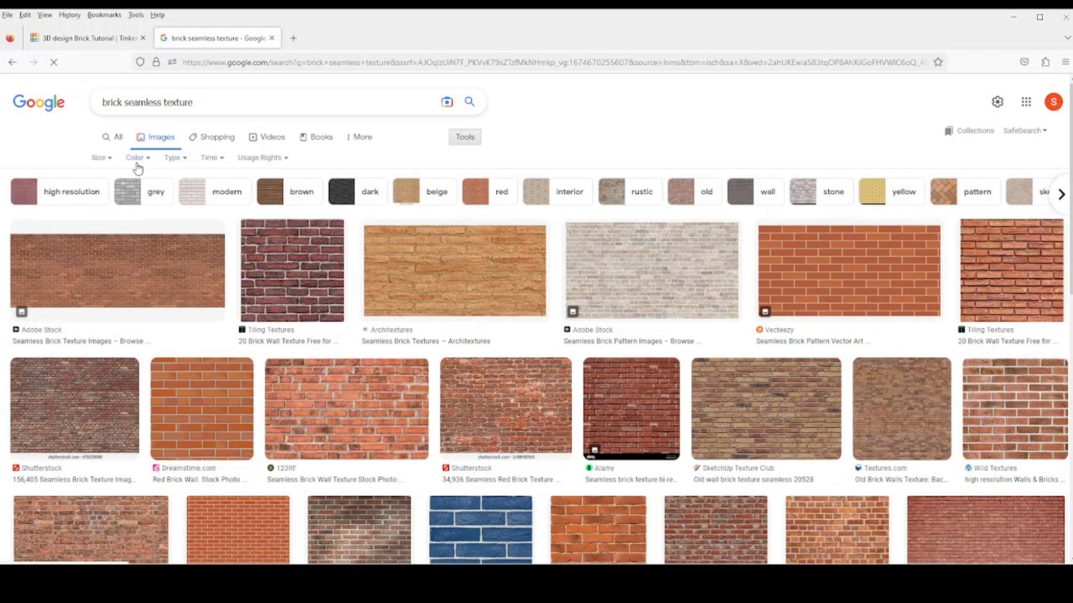
click(135, 157)
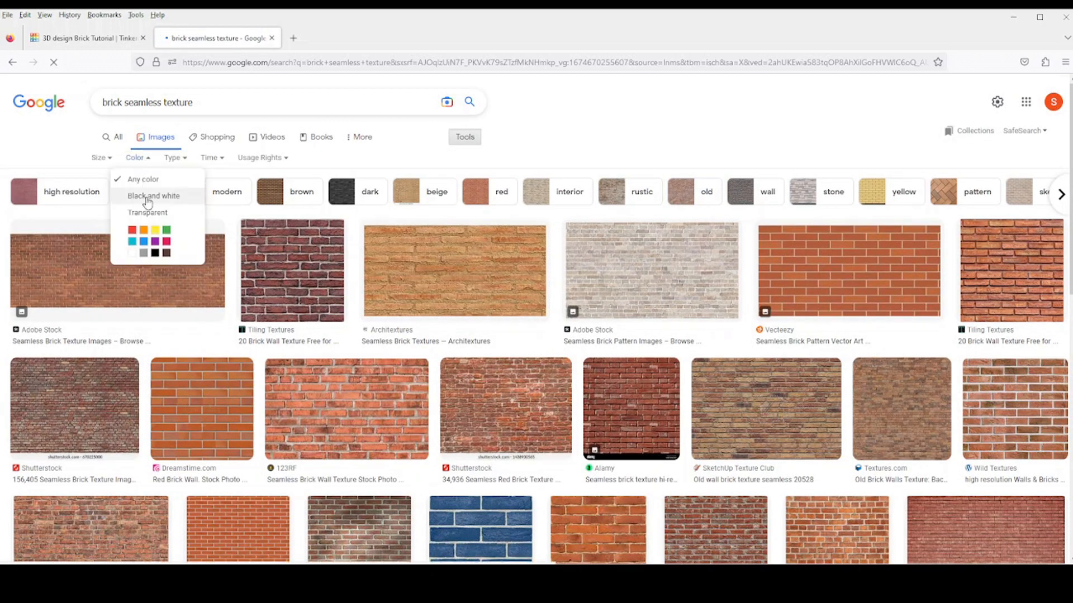
click(153, 195)
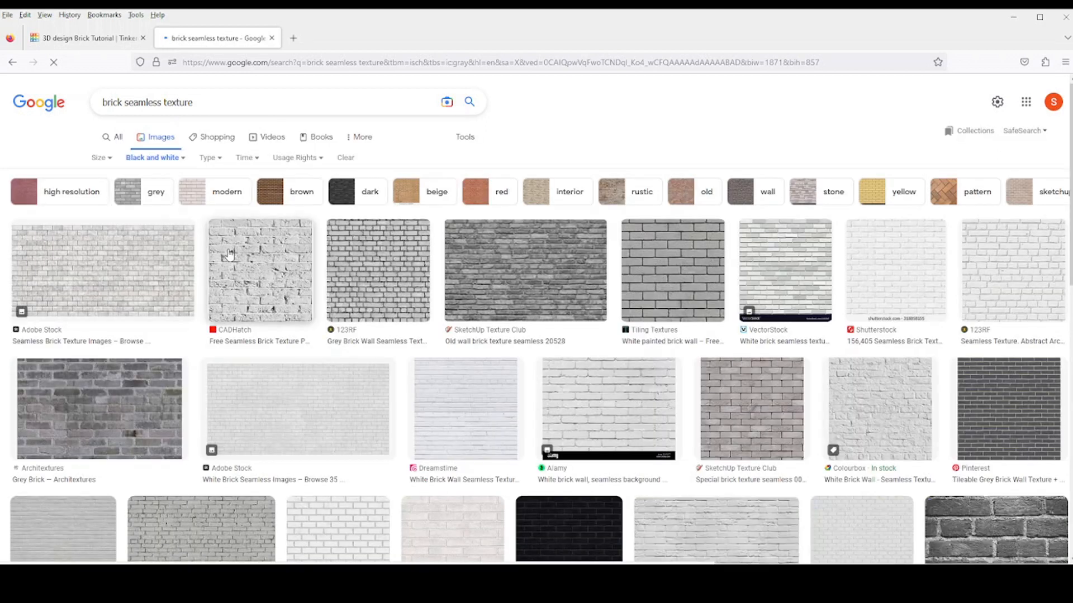
- Scroll the image results and open the Freepik seamless brick wall vector thumbnail
scroll(down, 3)
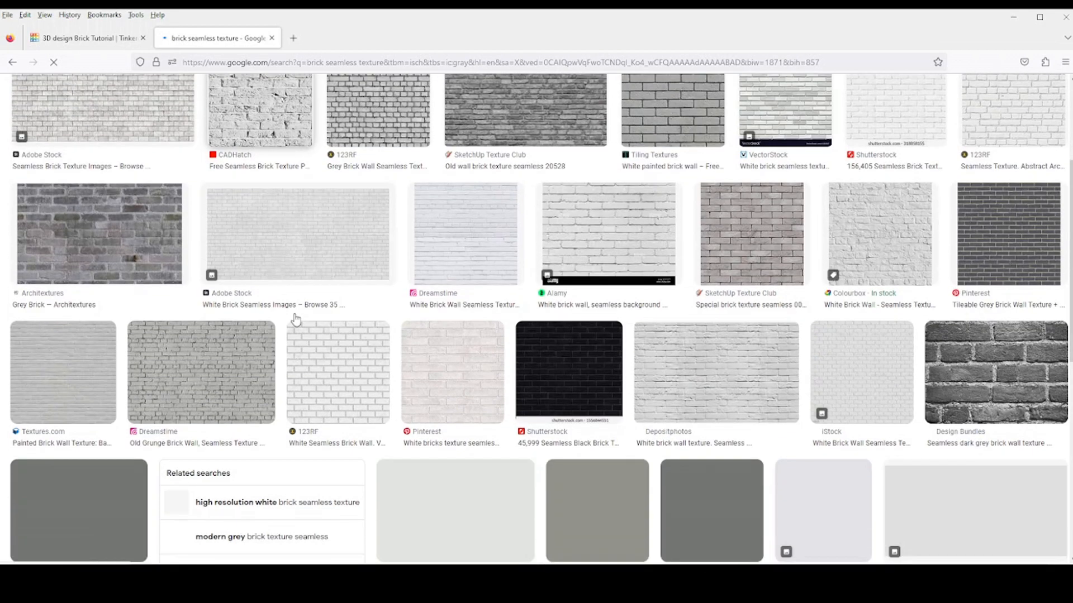
scroll(down, 3)
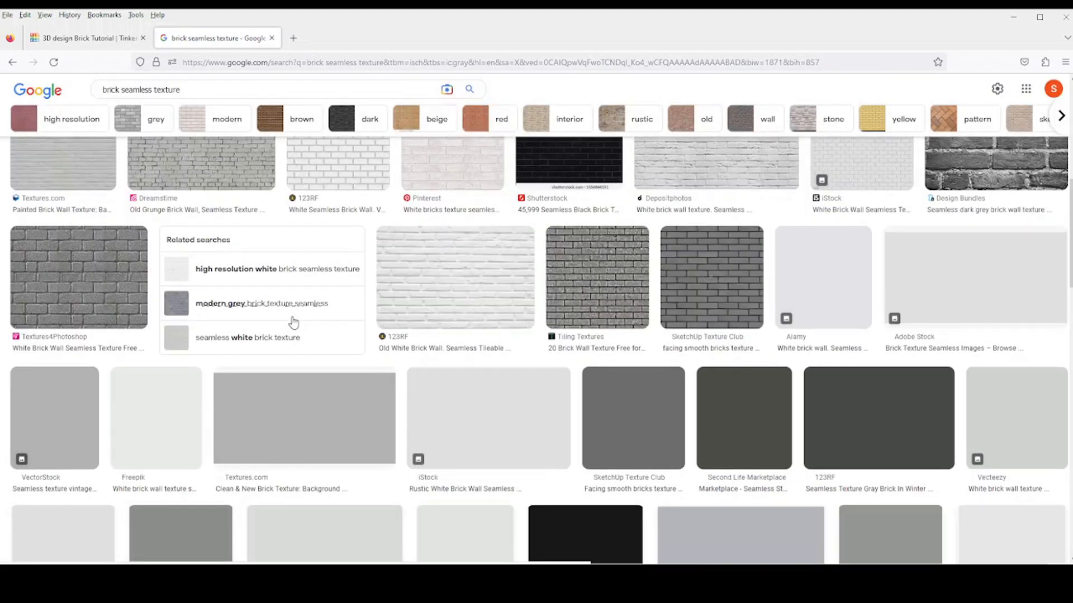
scroll(down, 3)
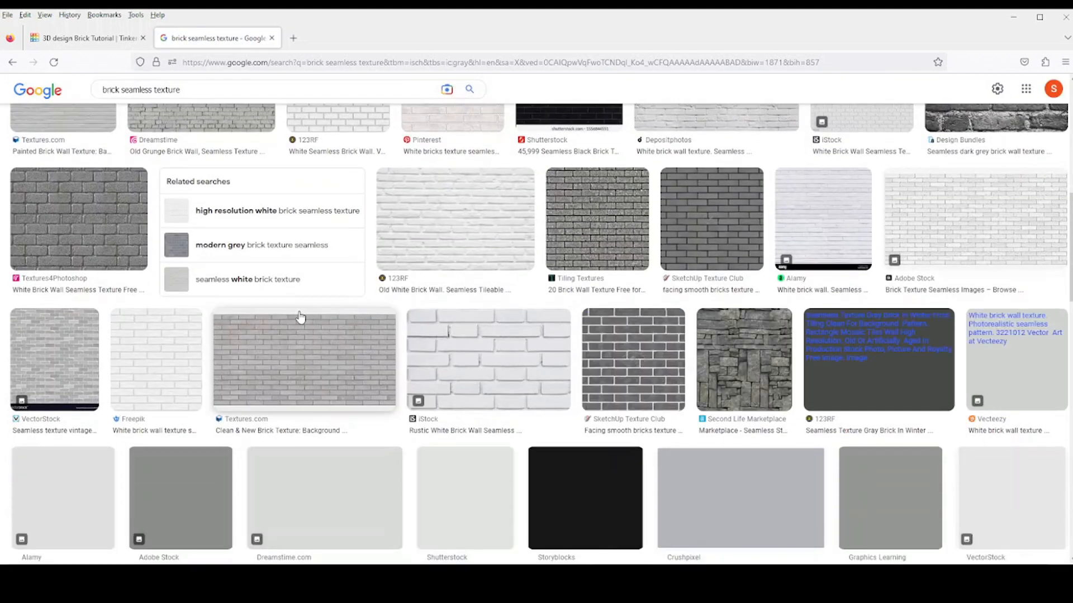
scroll(down, 3)
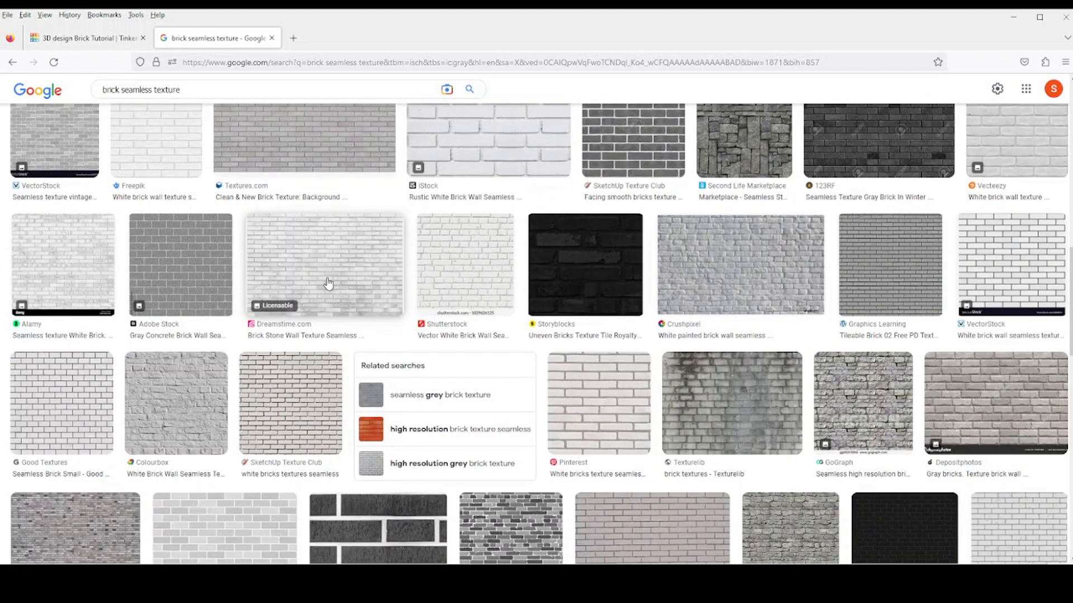
scroll(down, 3)
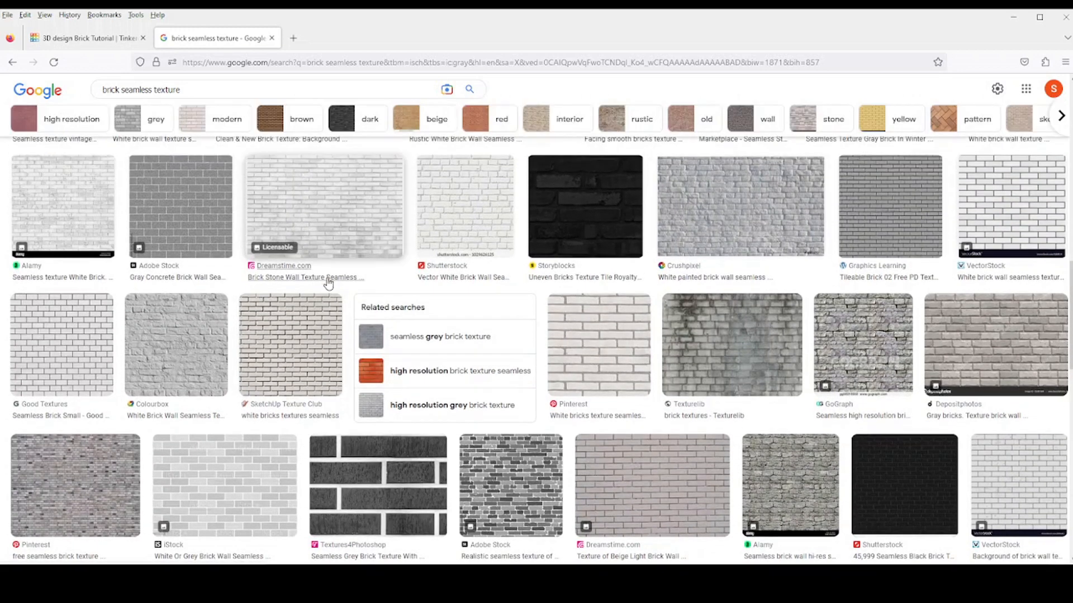
scroll(down, 3)
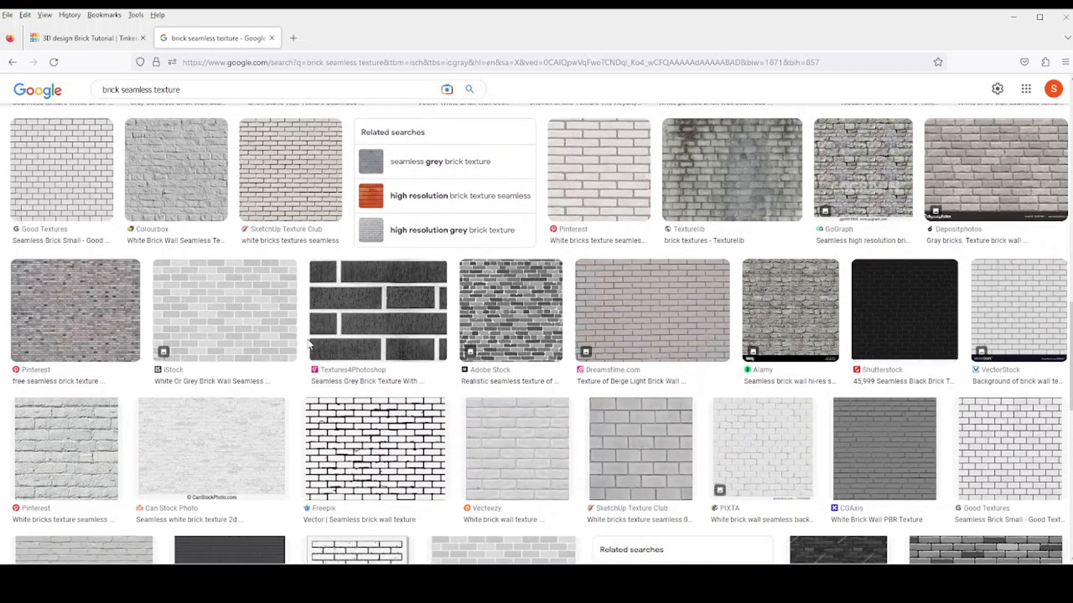
scroll(down, 3)
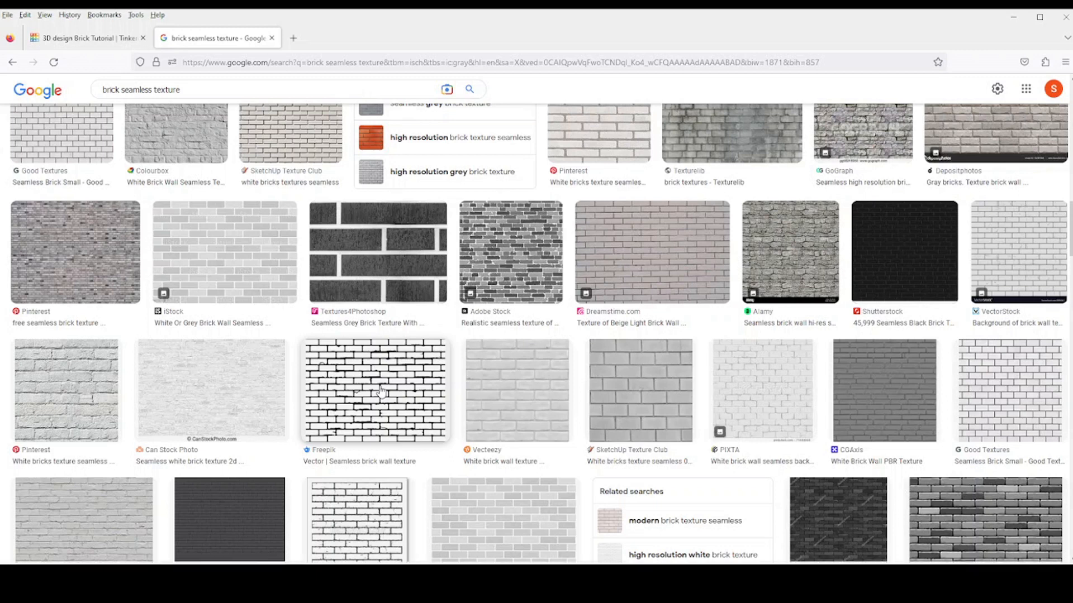
click(375, 391)
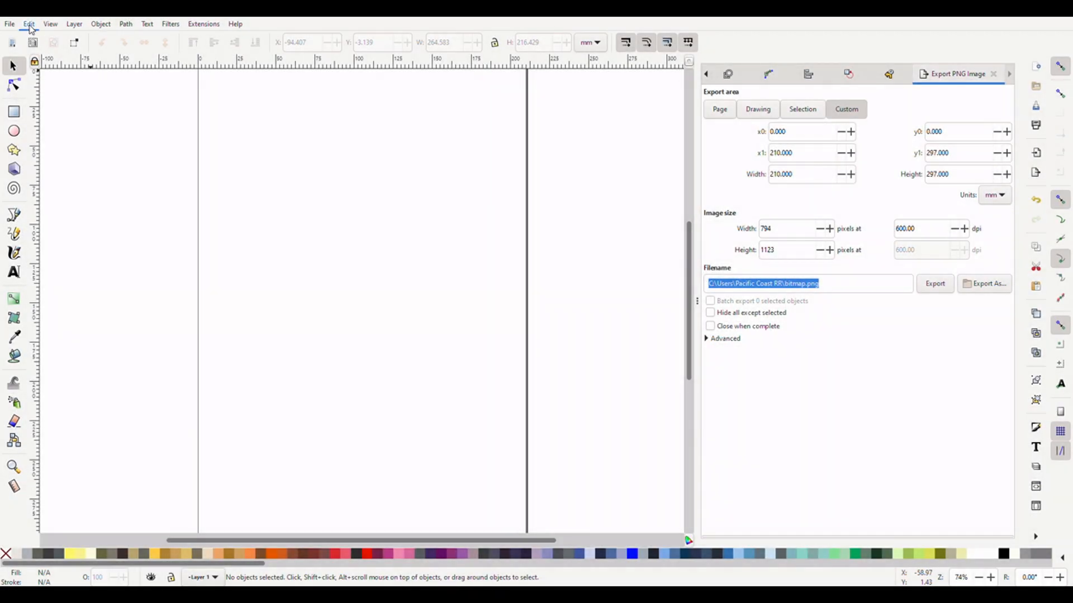
- Paste the copied black-and-white brick wall image into the Inkscape document
click(29, 23)
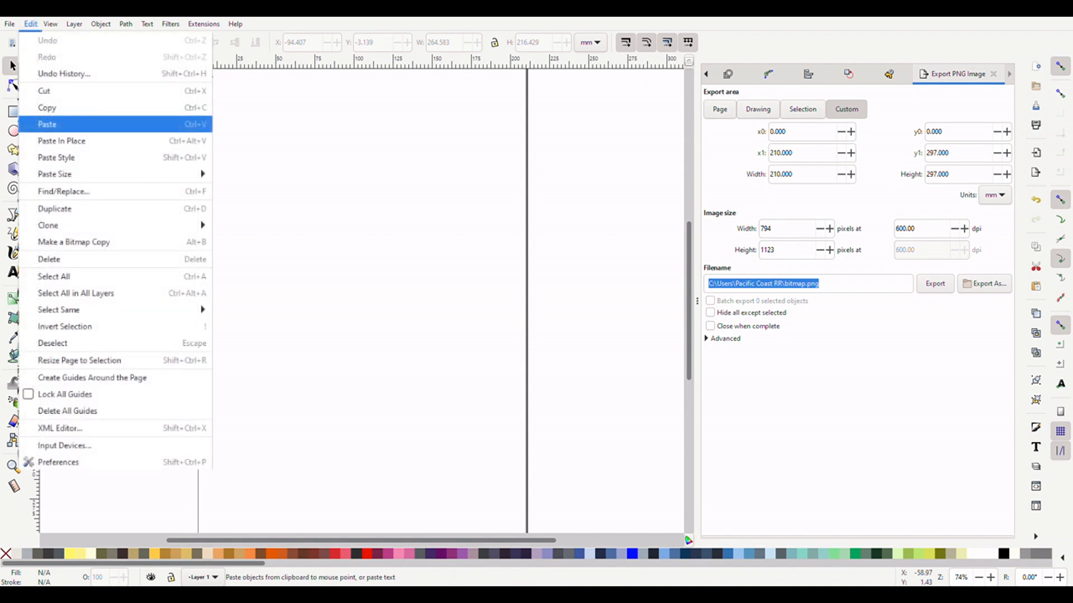
click(46, 124)
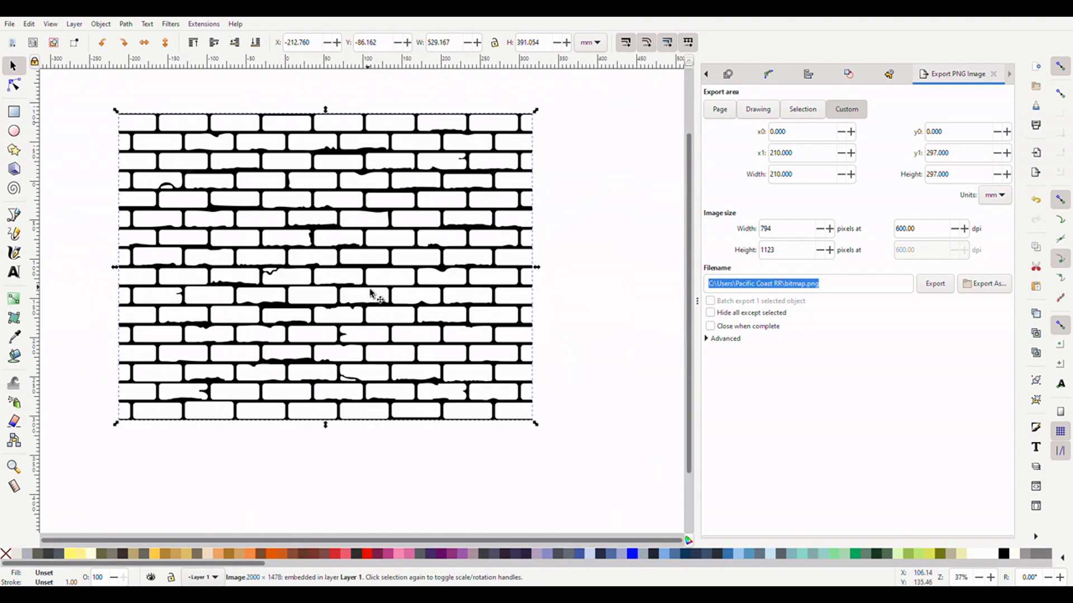
mouse_move(125, 23)
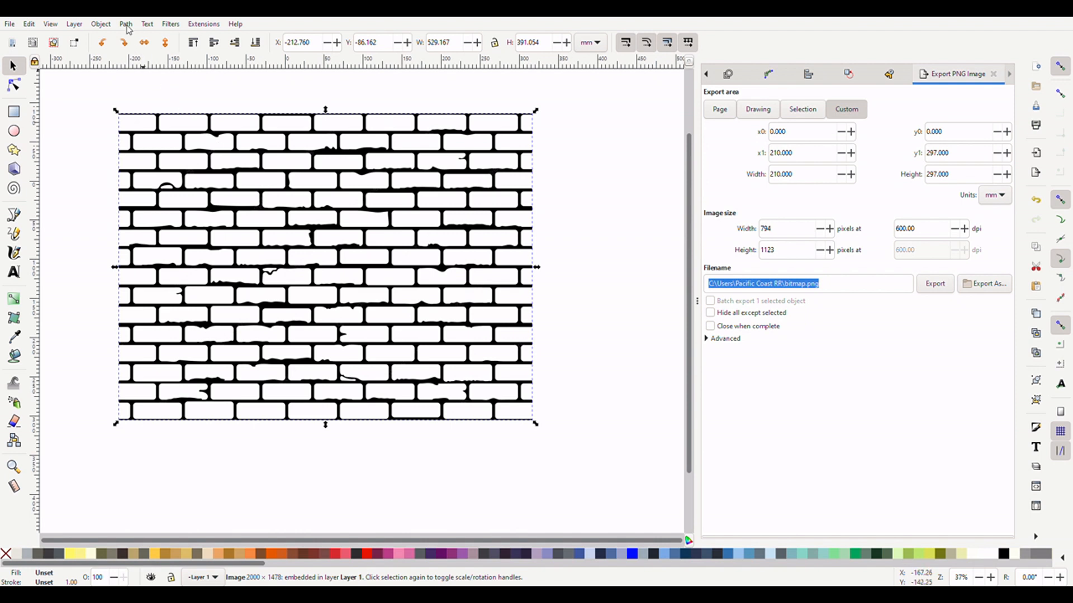
click(126, 24)
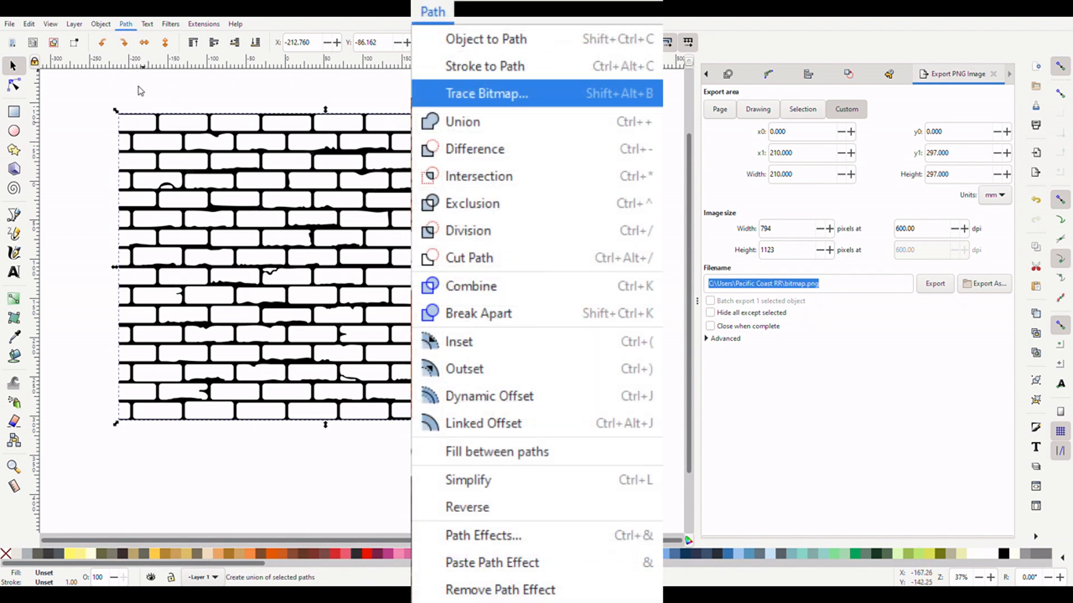
mouse_move(149, 69)
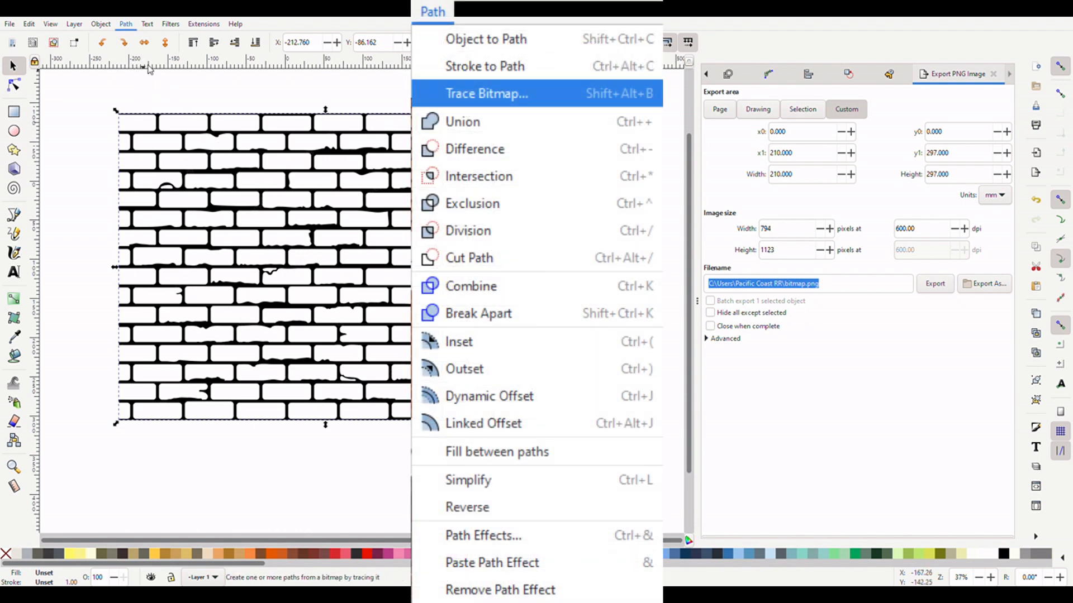
- Trace the brick bitmap into vector paths with Trace Bitmap, previewing before applying
click(485, 93)
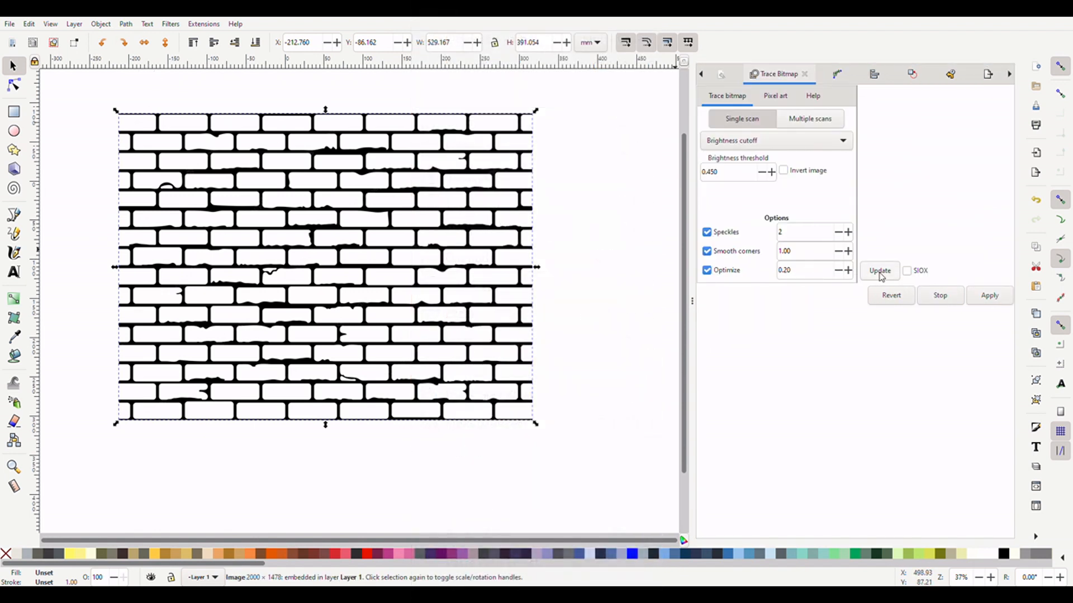
click(879, 271)
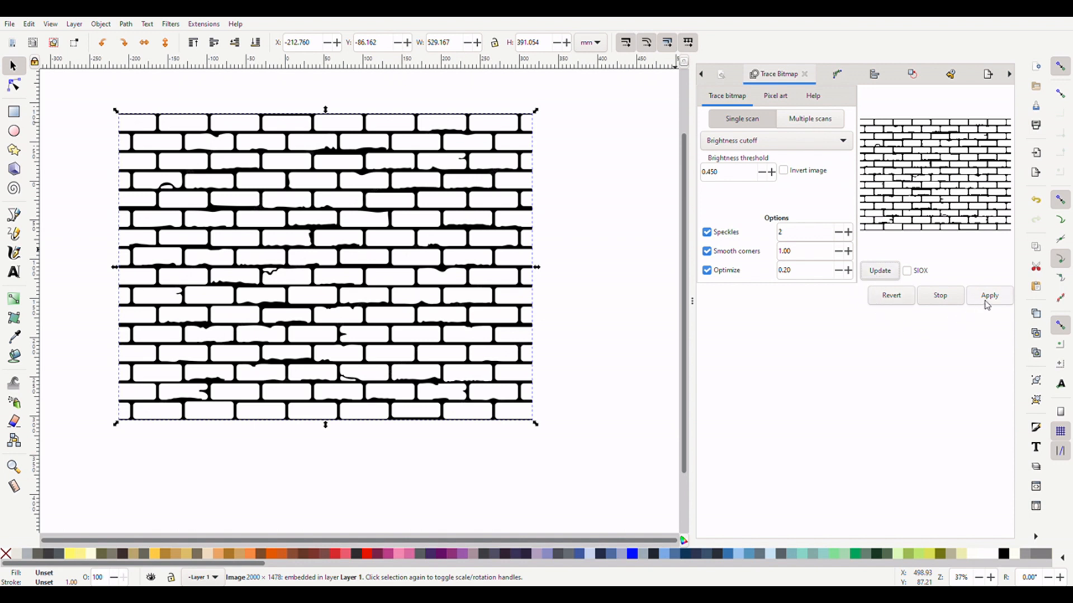
mouse_move(950, 209)
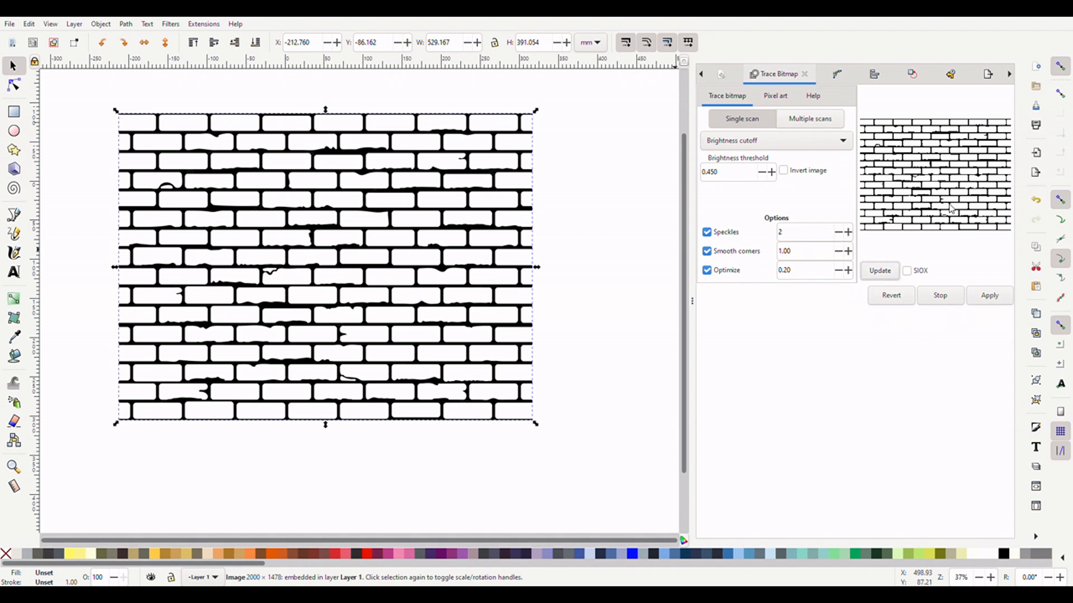
click(989, 295)
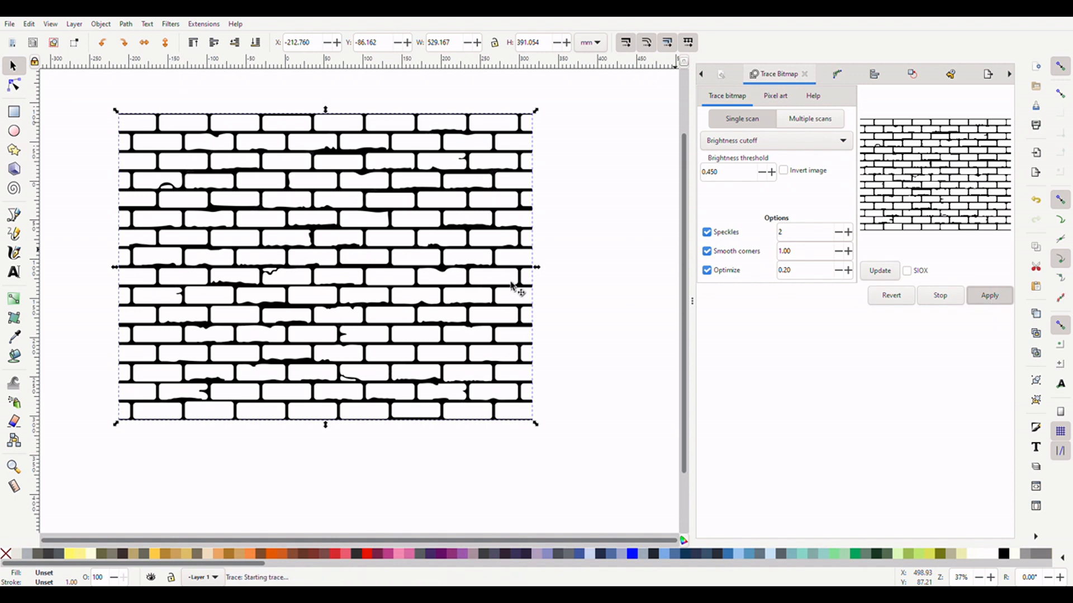
click(989, 295)
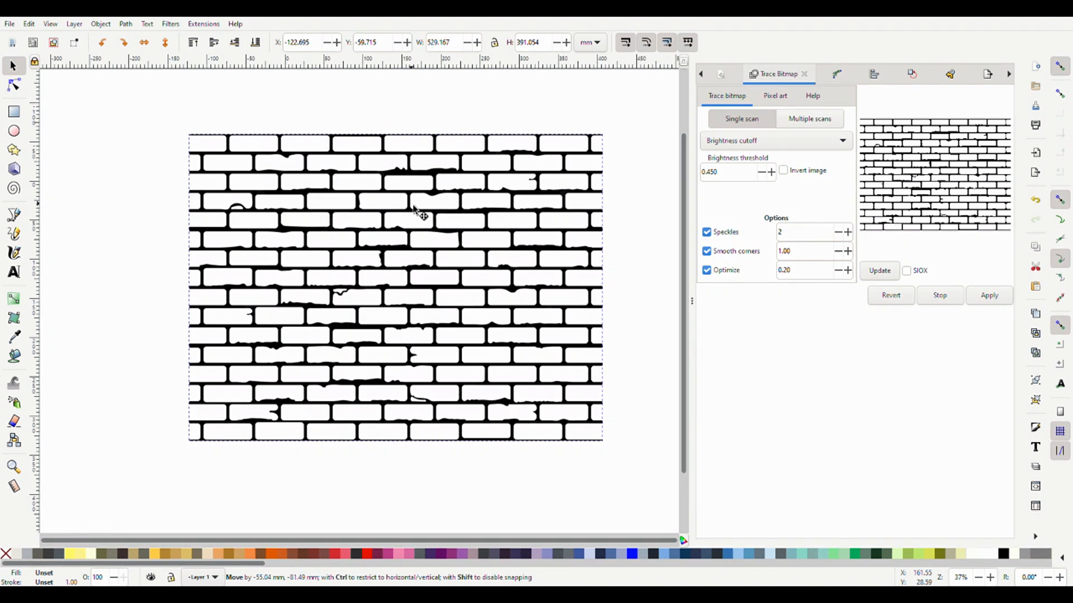
click(9, 23)
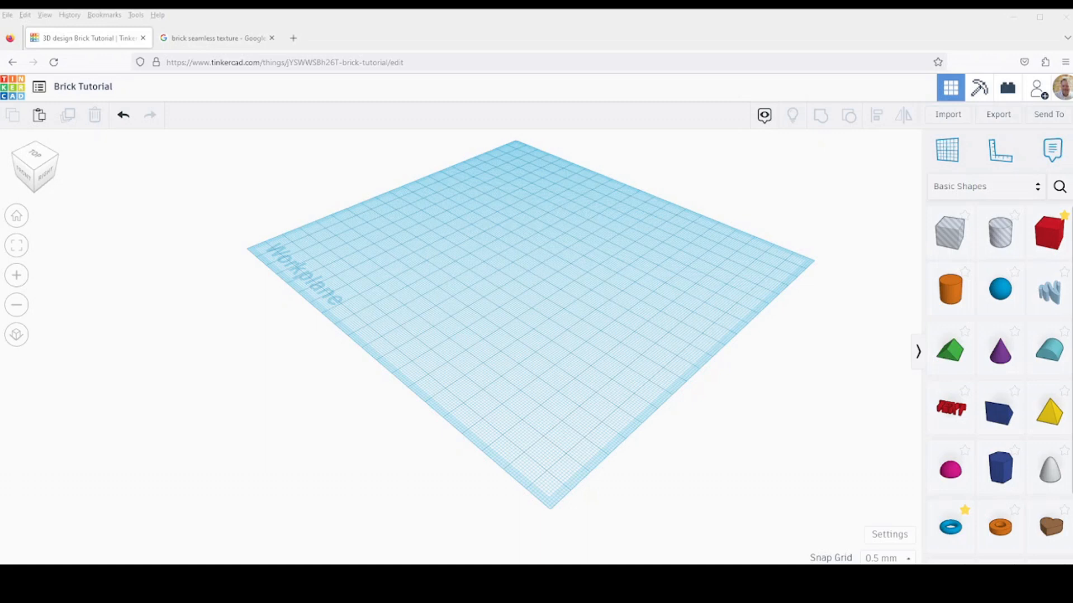
mouse_move(947, 114)
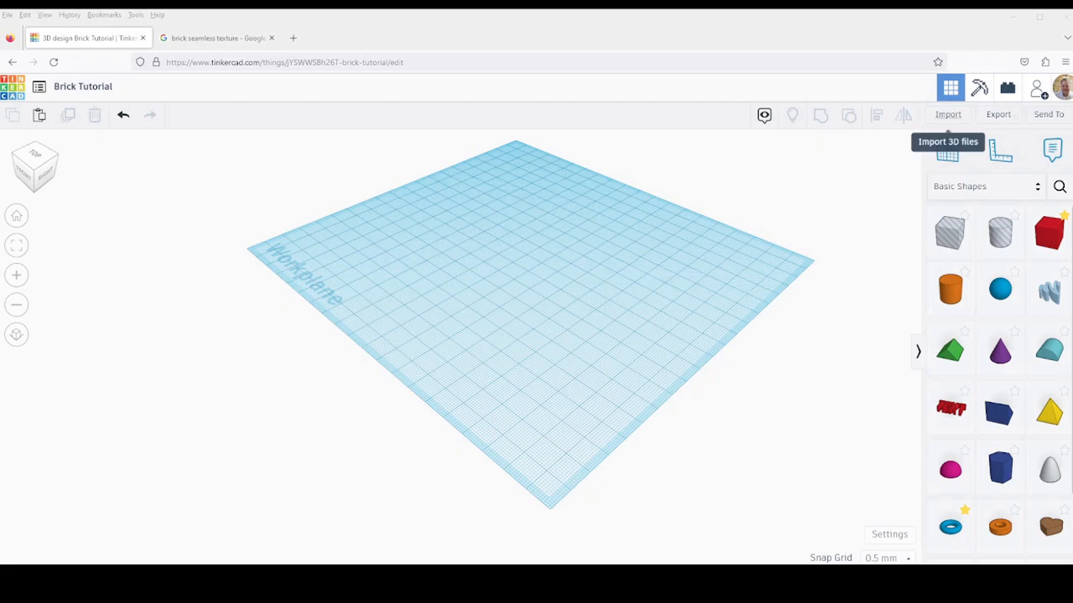
- Import Export.svg centered on Art as a raised pink brick relief
click(947, 114)
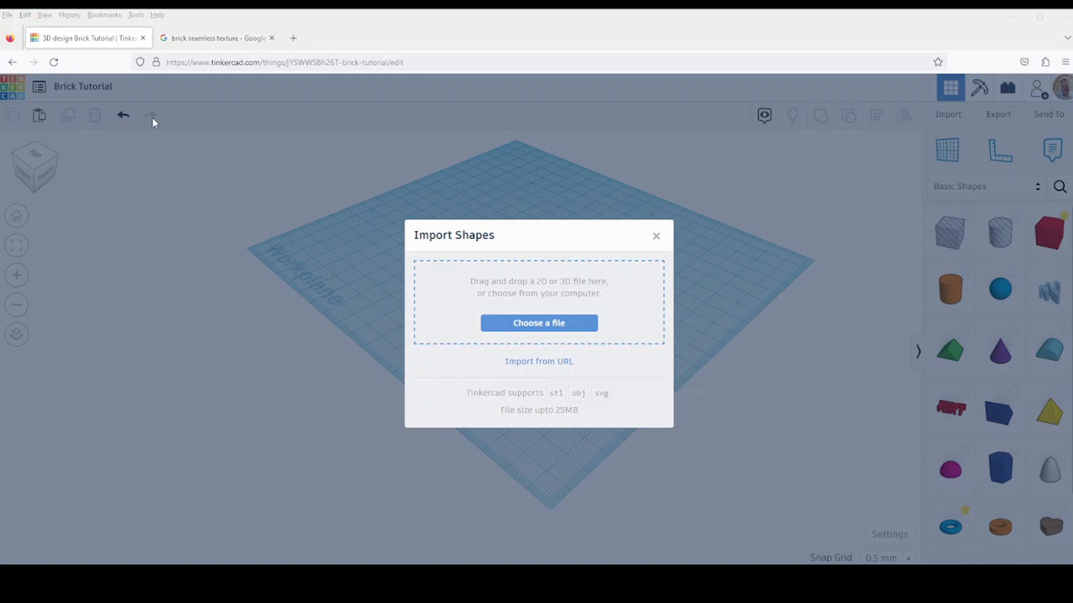
click(539, 322)
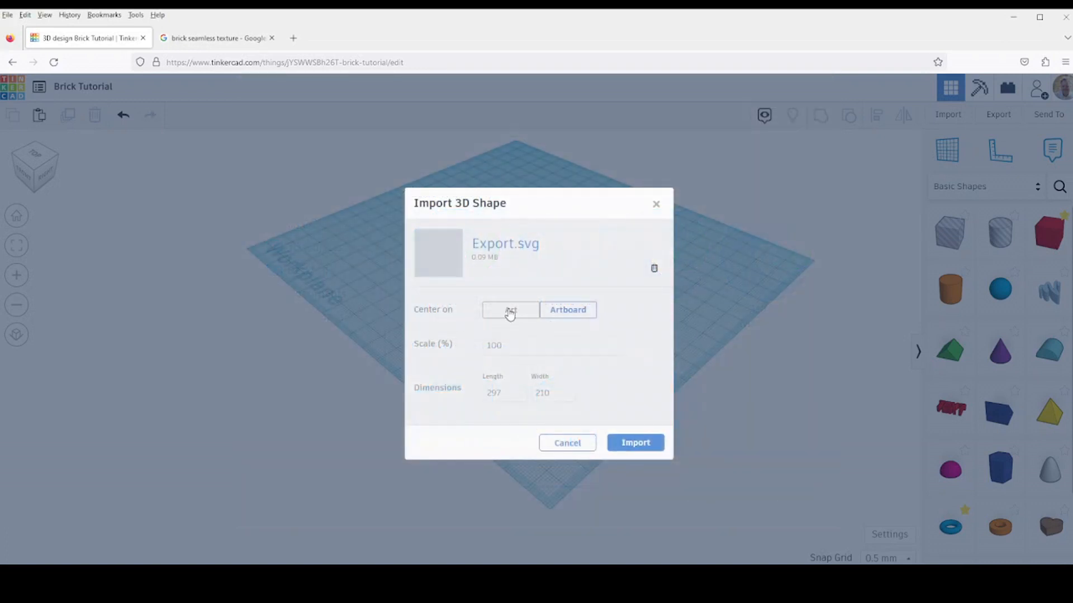
click(510, 310)
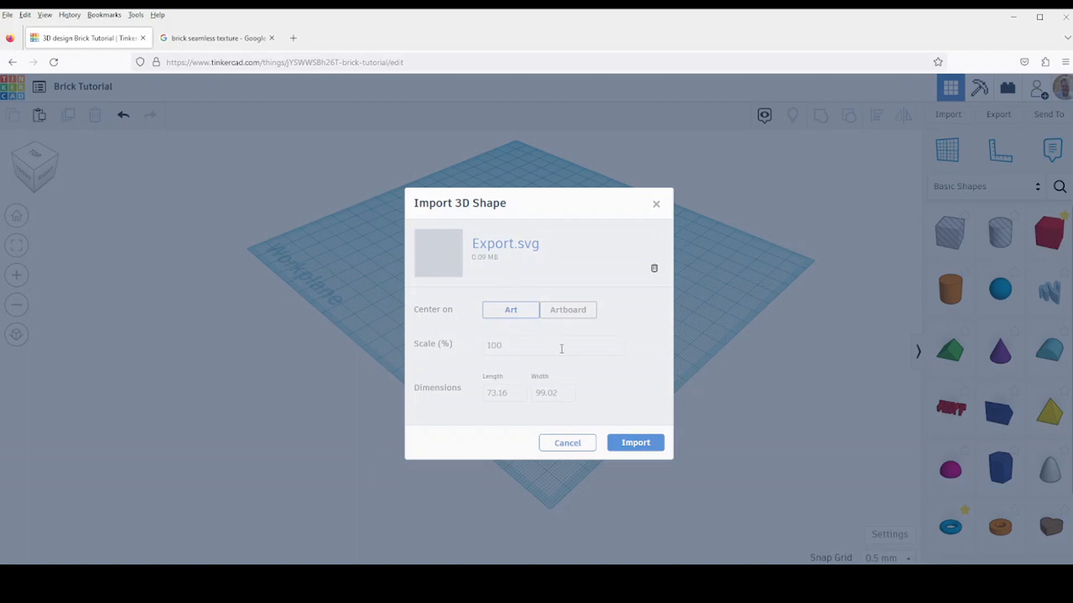
mouse_move(560, 351)
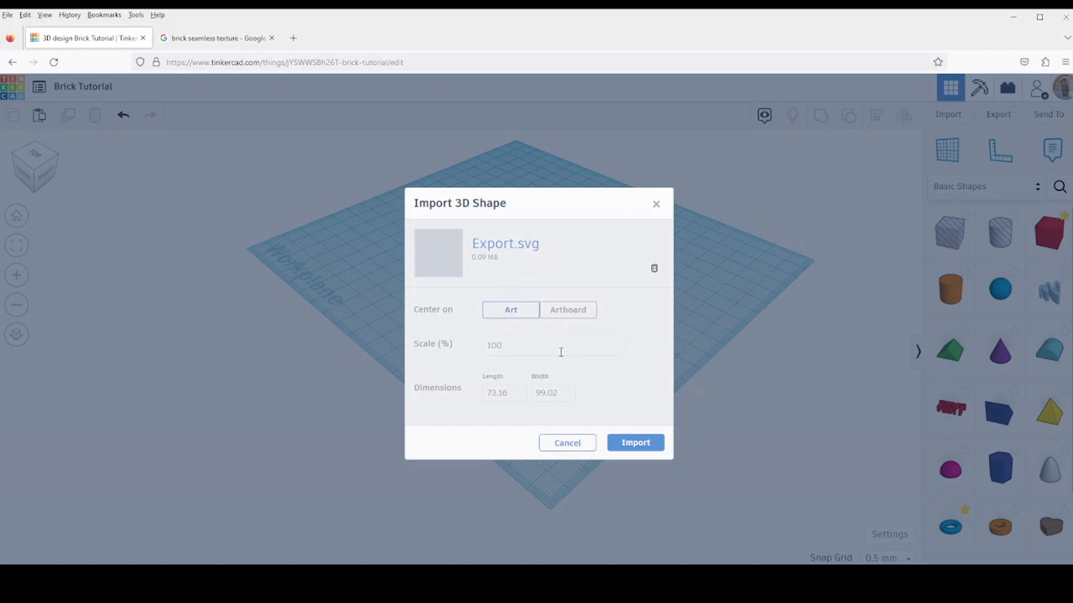
mouse_move(561, 370)
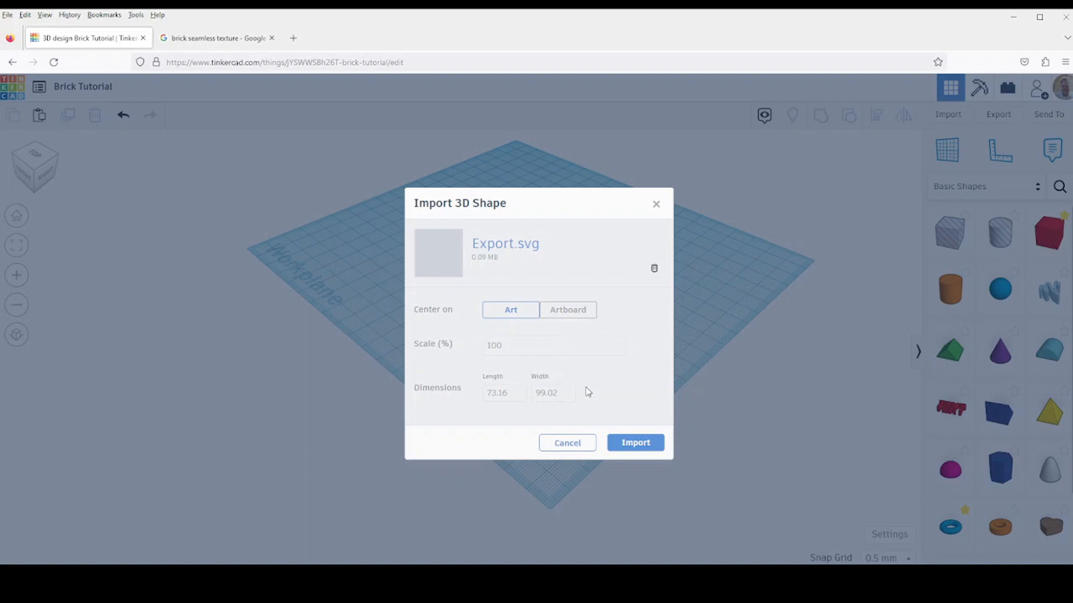
click(567, 309)
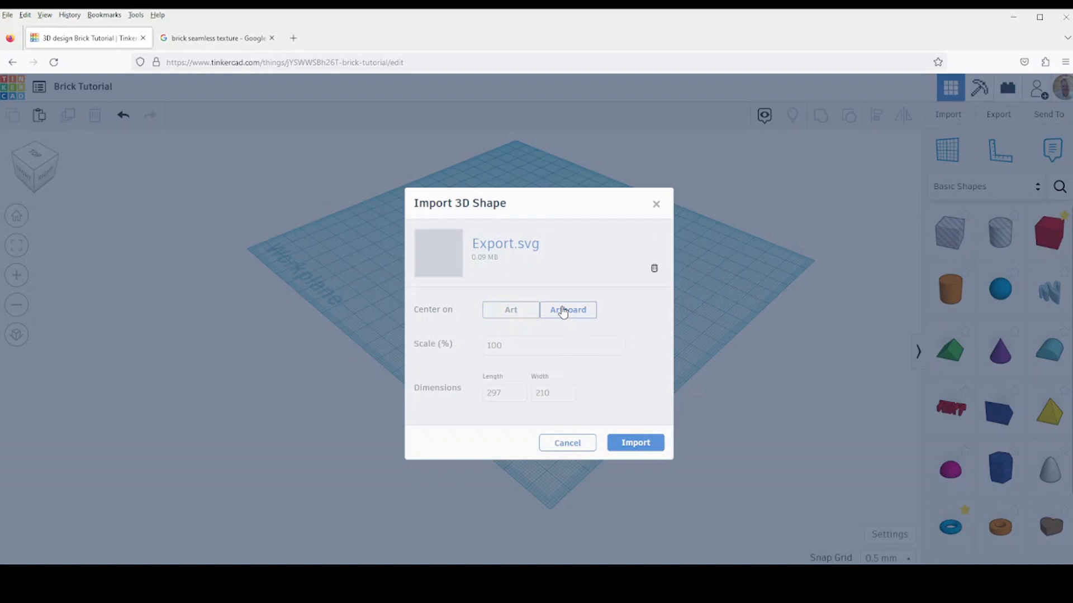
click(567, 310)
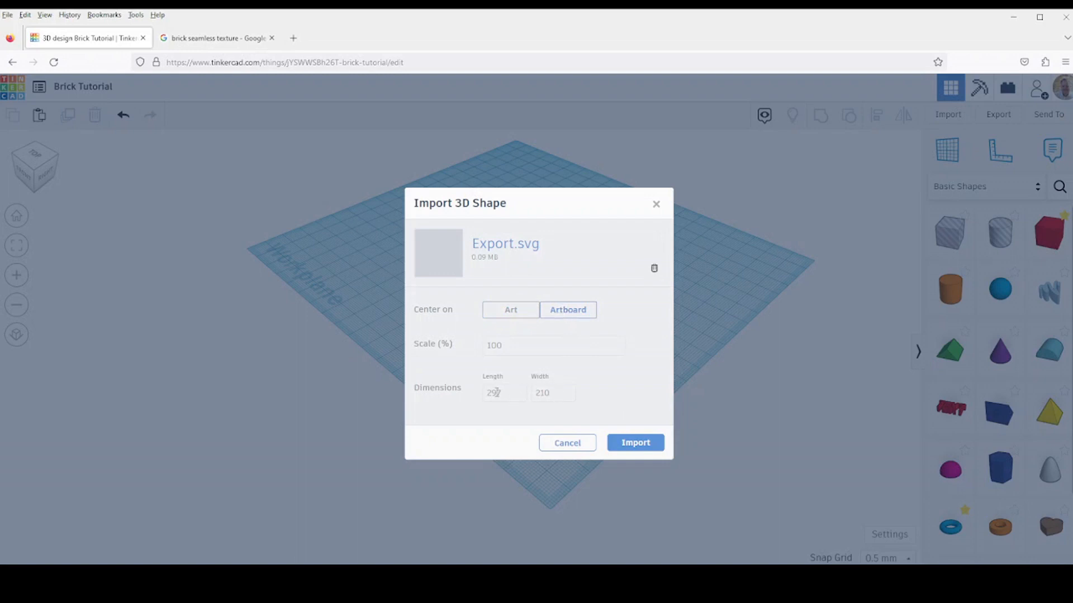
click(510, 309)
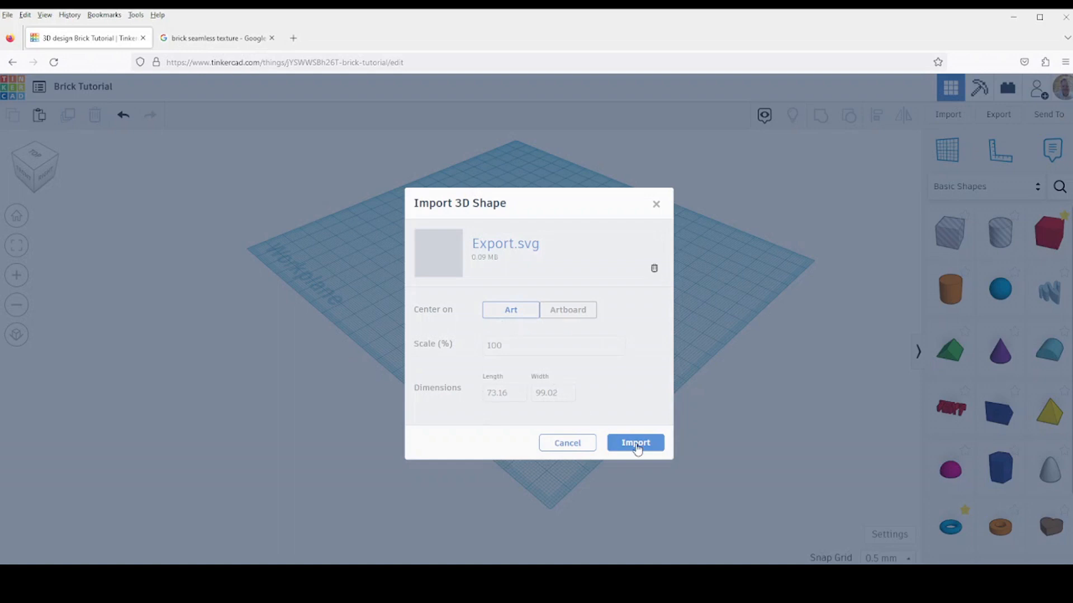
click(634, 442)
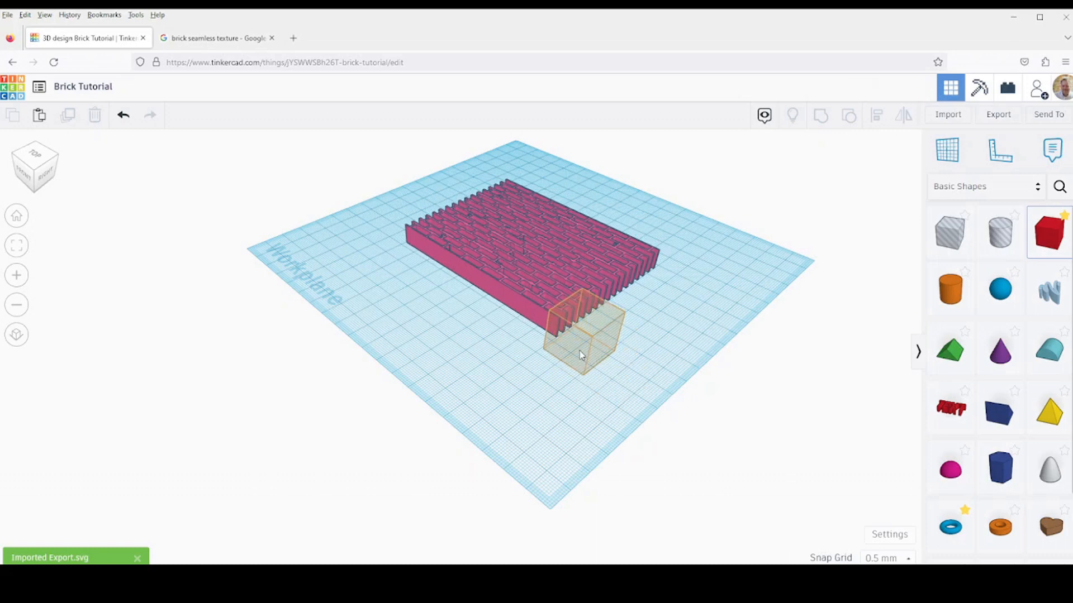
- Add a box 3 wide and move it to the brick pattern's corner
click(581, 335)
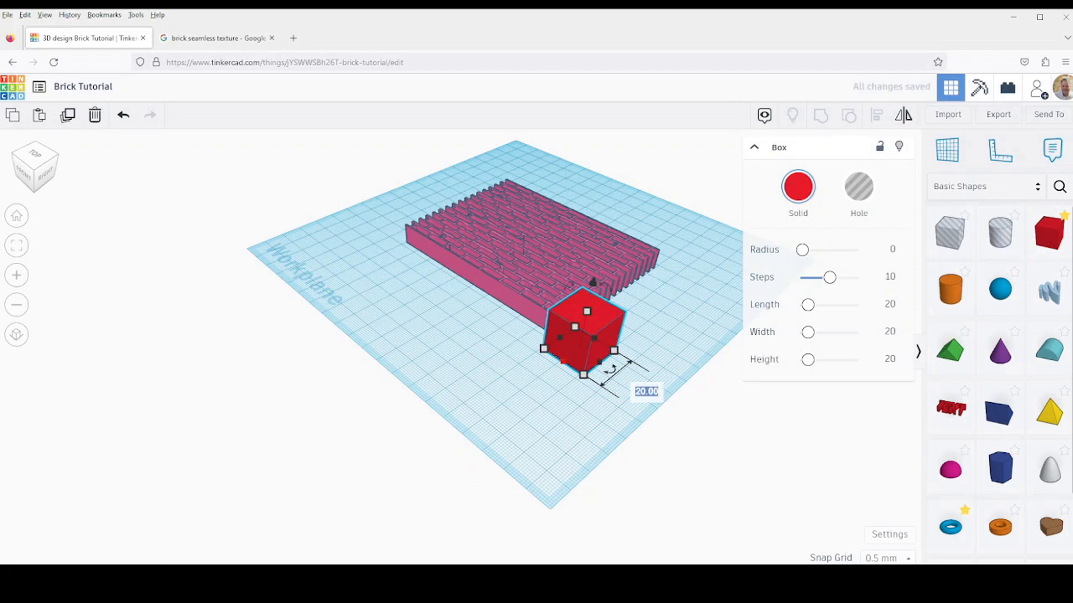
text(3)
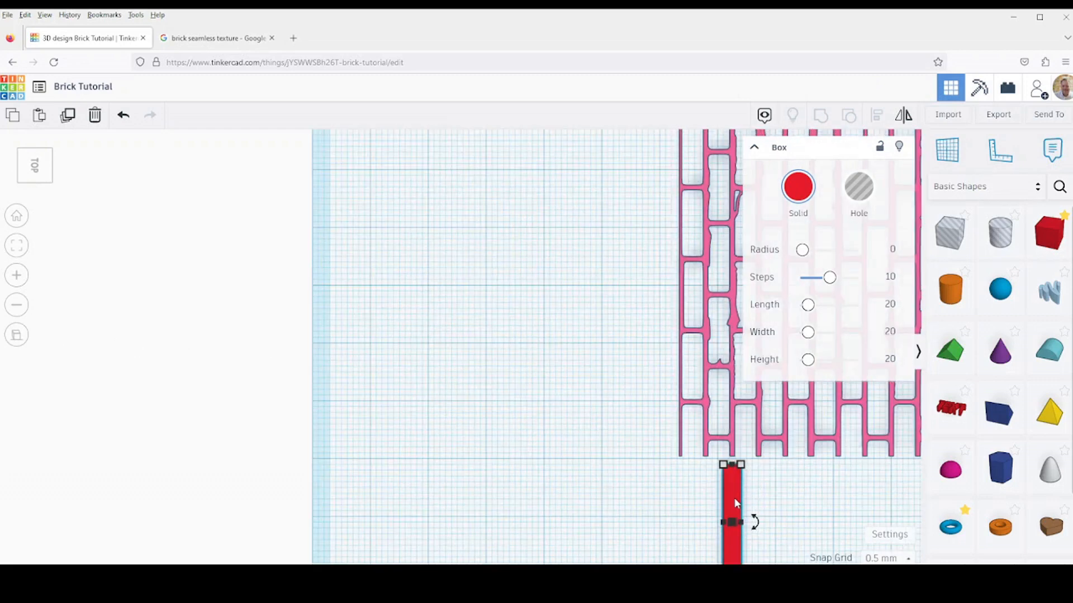
drag(730, 500, 691, 452)
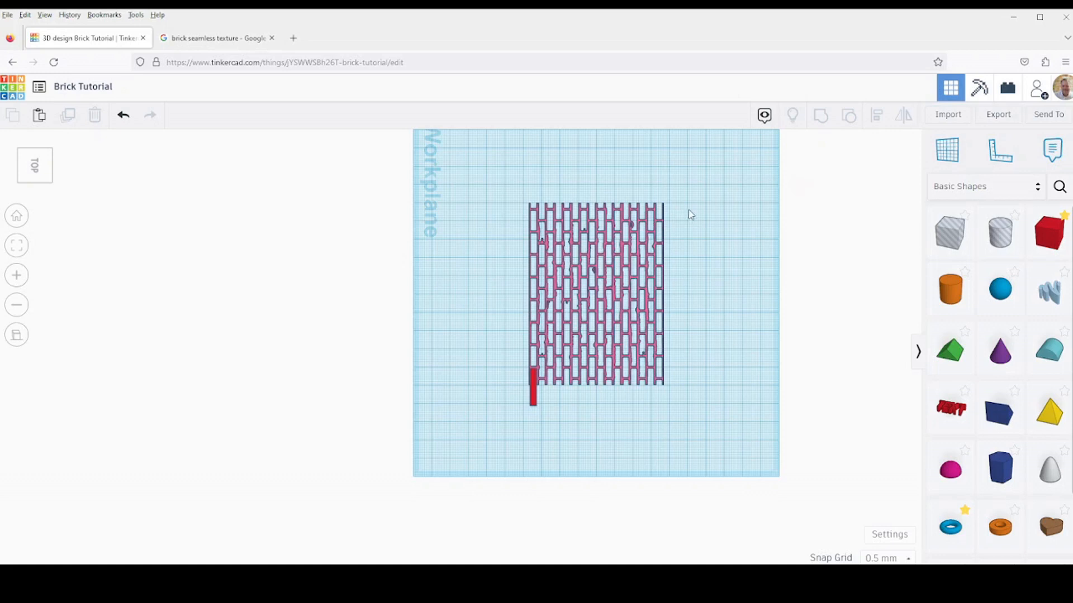
- Scale the brick pattern down to about 69.58 by 94.17
click(595, 294)
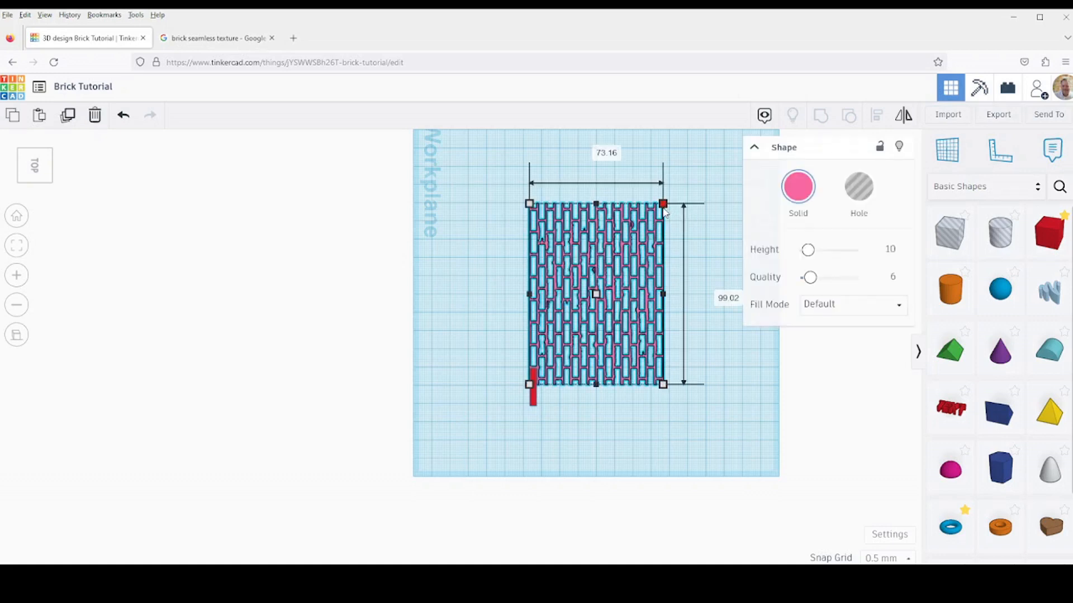
drag(661, 204, 657, 210)
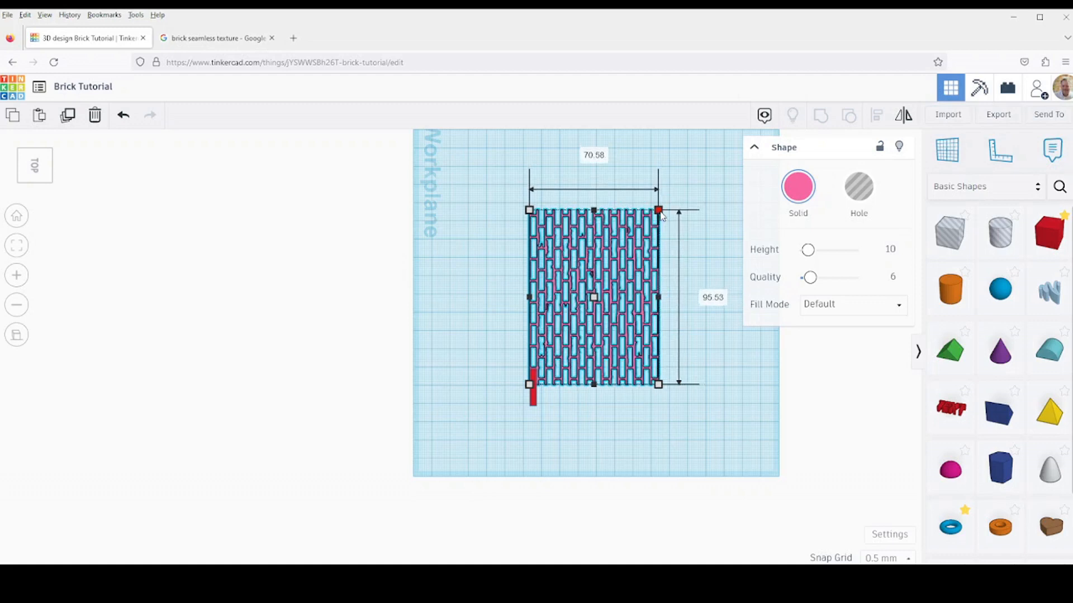
drag(658, 210, 656, 213)
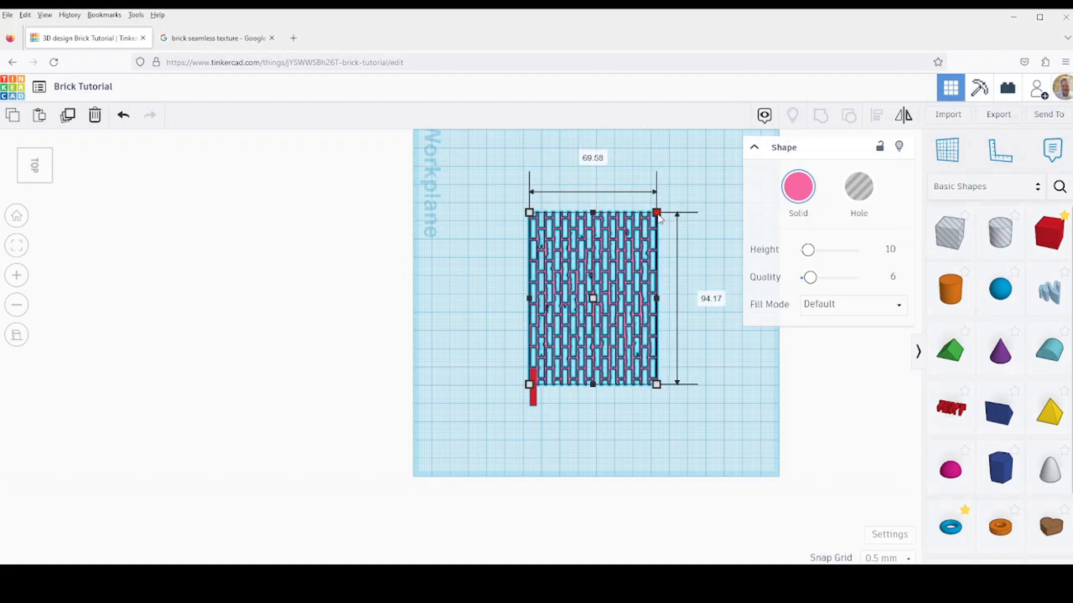
drag(654, 212, 655, 214)
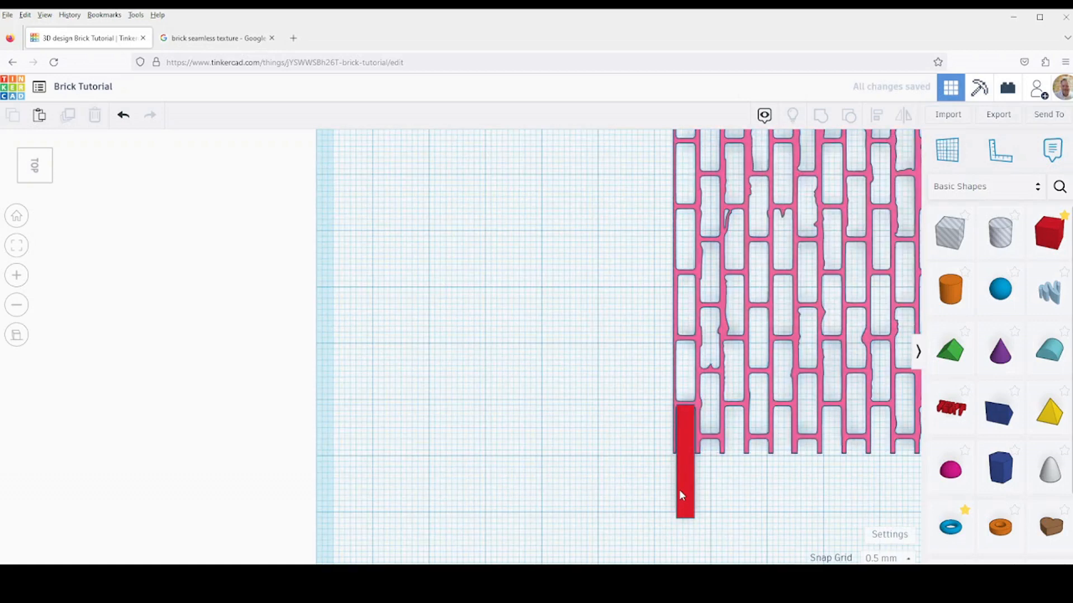
click(684, 458)
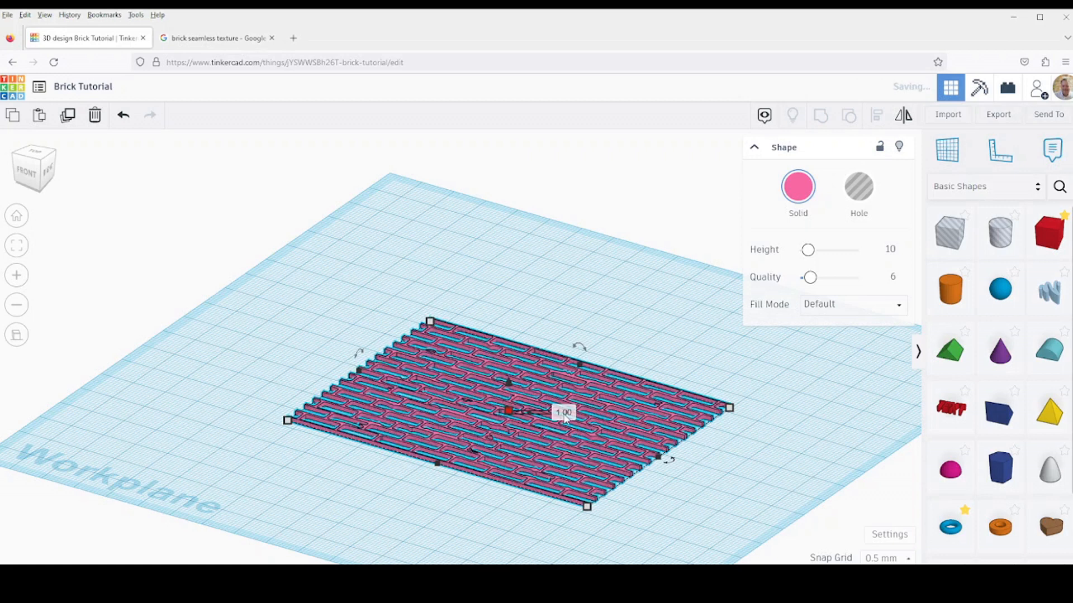
- Set the brick pattern's height to 1 mm
click(682, 377)
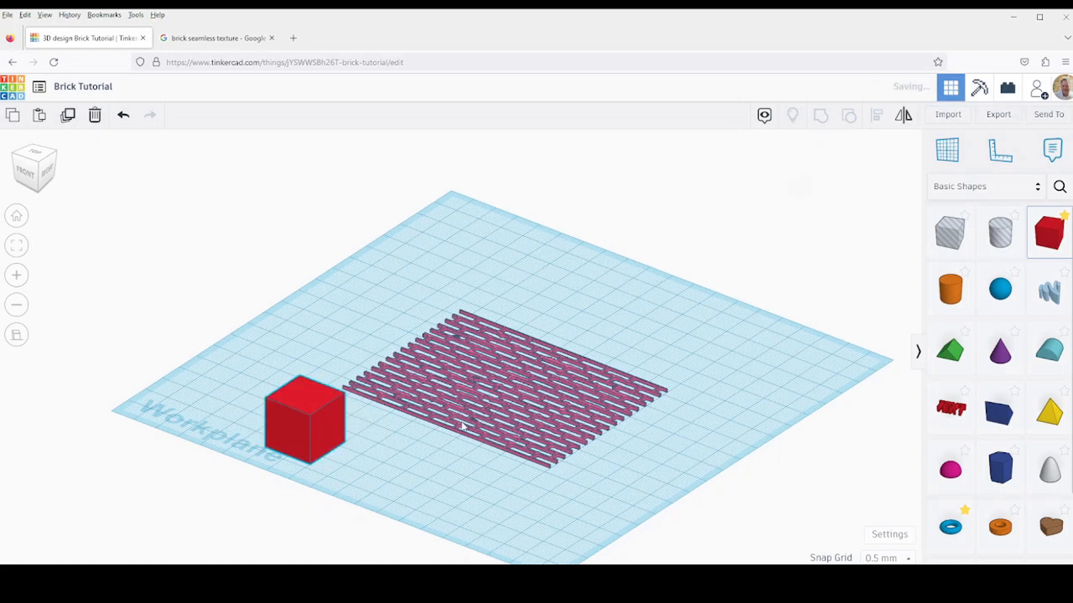
- Resize the red box to 69.08 long and 2 tall, forming a thin slab
click(304, 417)
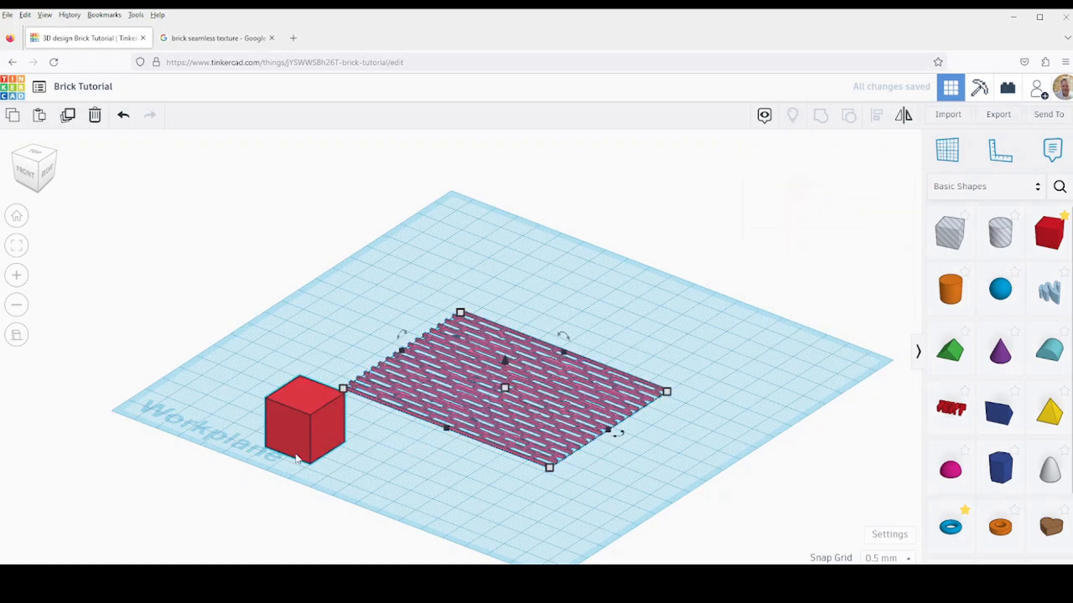
click(304, 420)
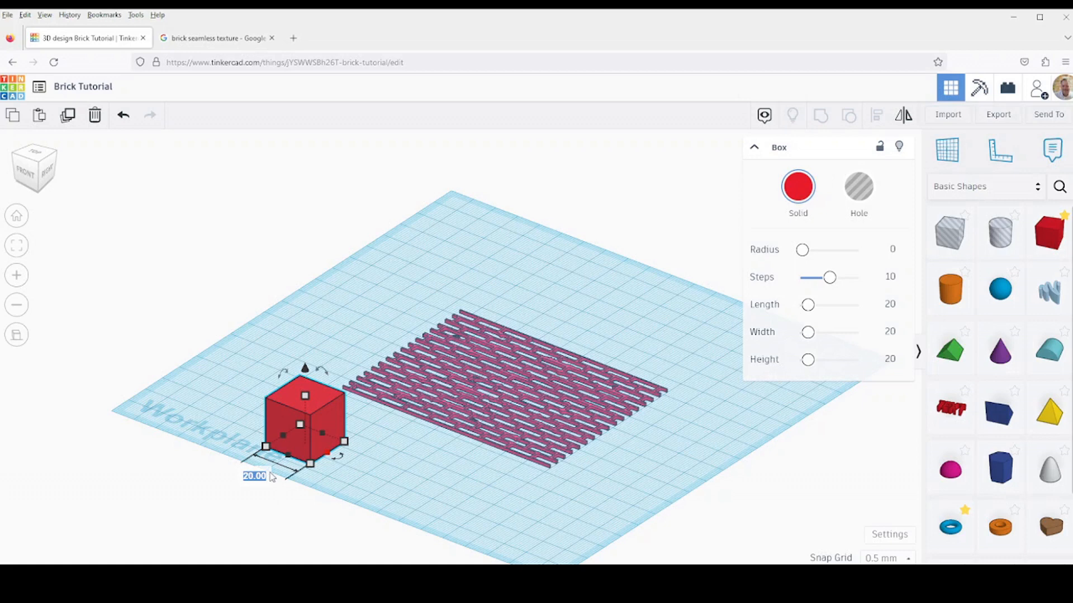
text(93.5)
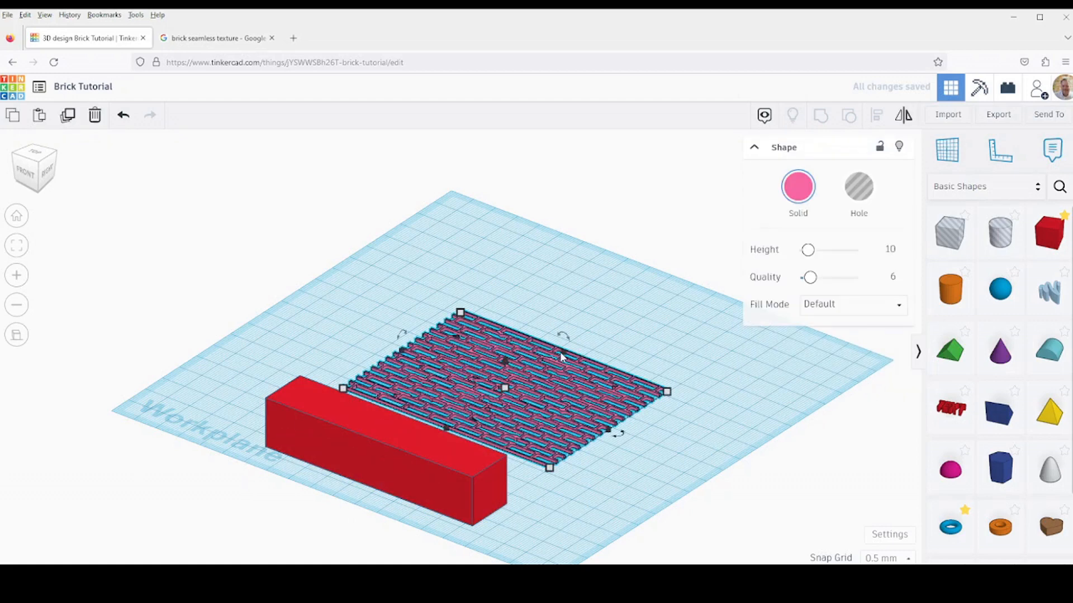
mouse_move(350, 497)
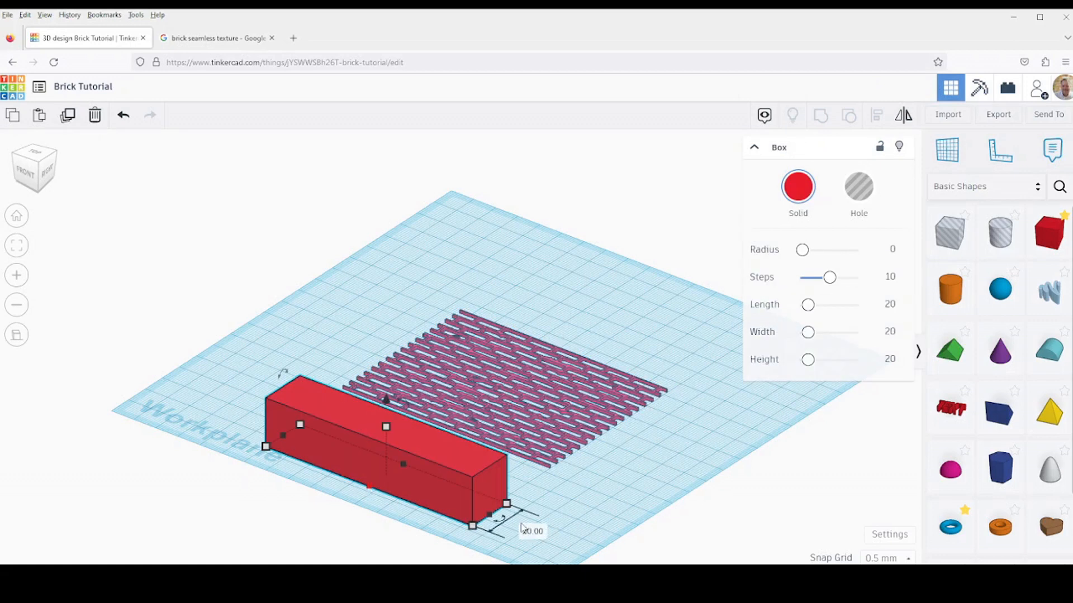
click(531, 530)
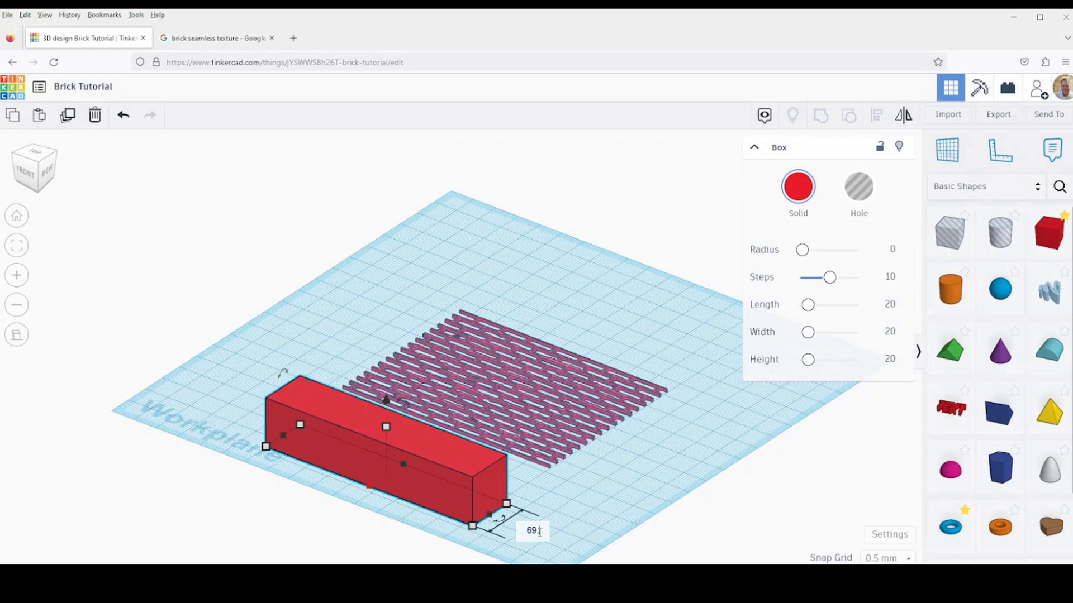
text(69.08)
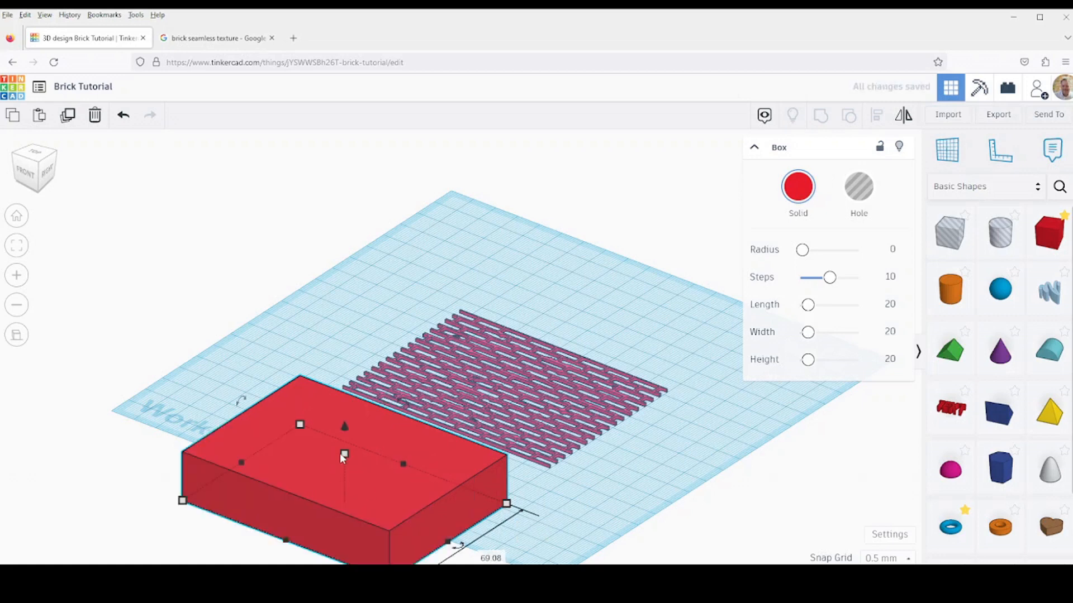
drag(344, 455, 344, 465)
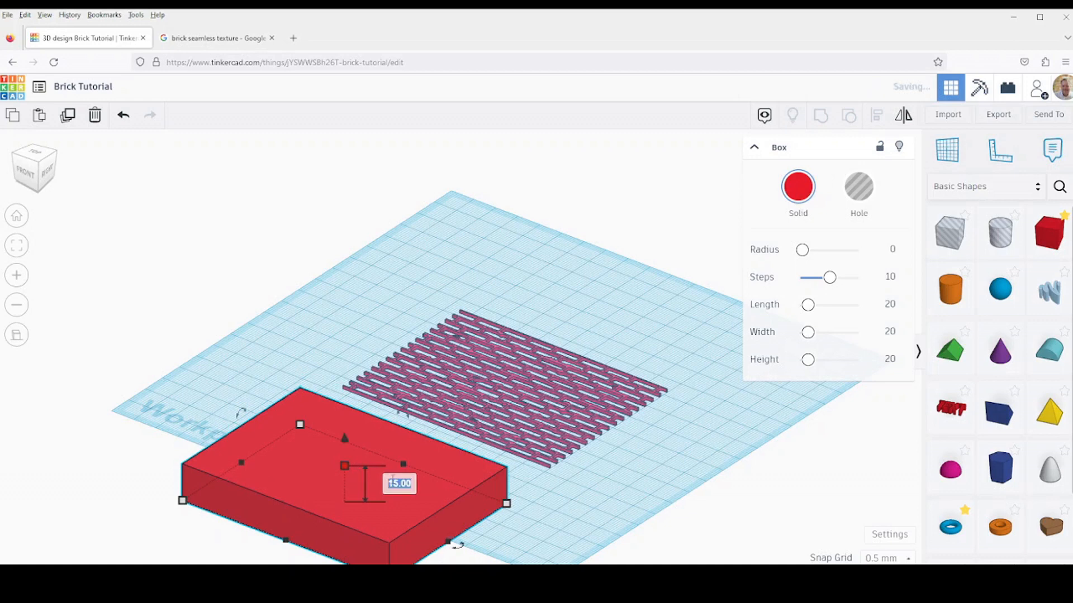
text(2)
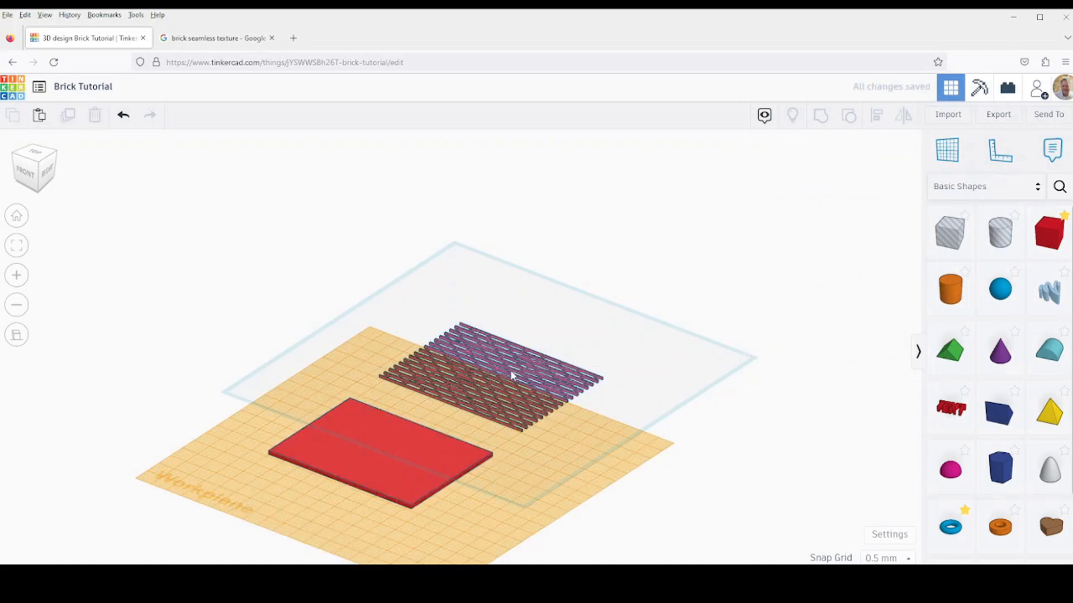
- Place the brick pattern on top of the red slab and lower it 1 mm
click(489, 372)
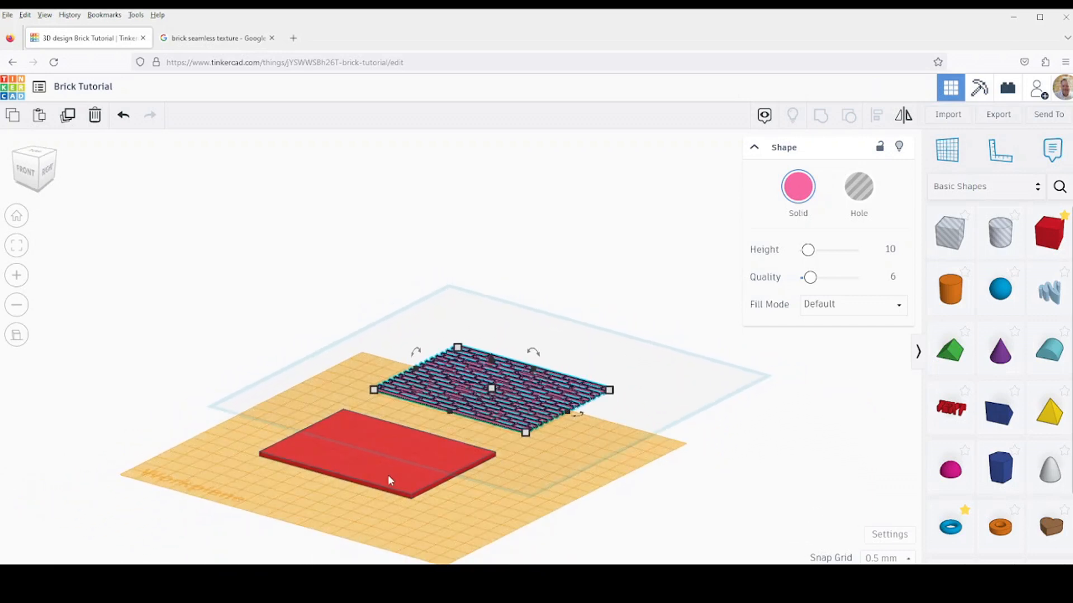
click(376, 466)
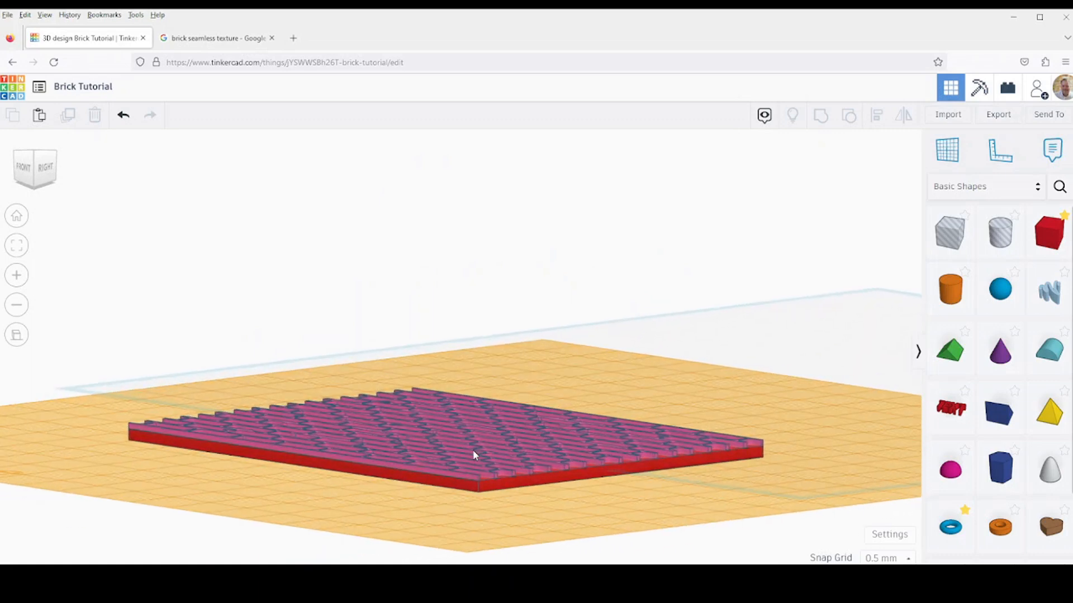
click(475, 451)
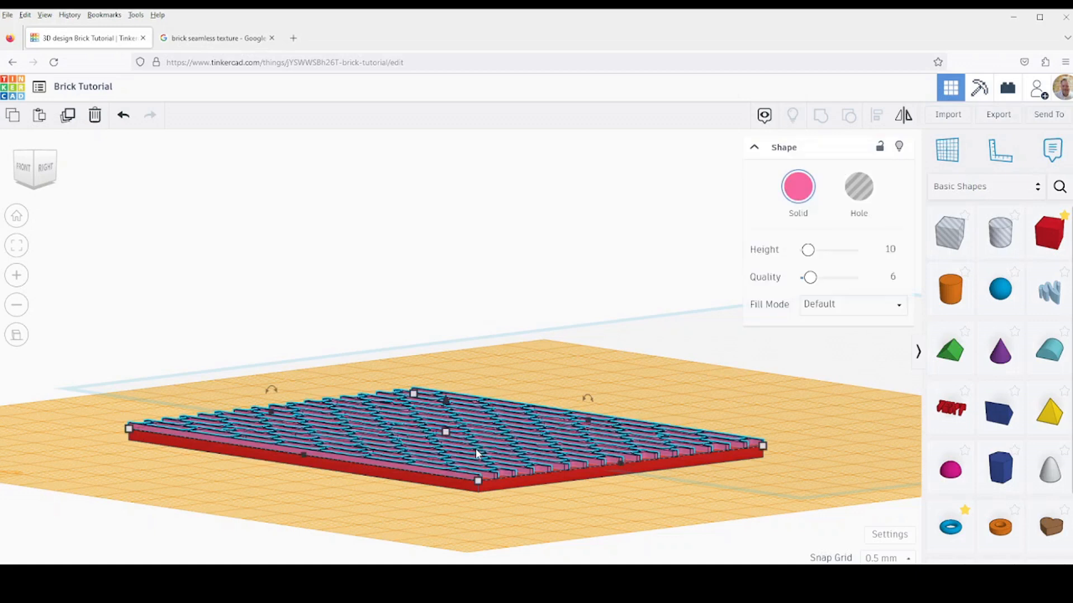
mouse_move(445, 402)
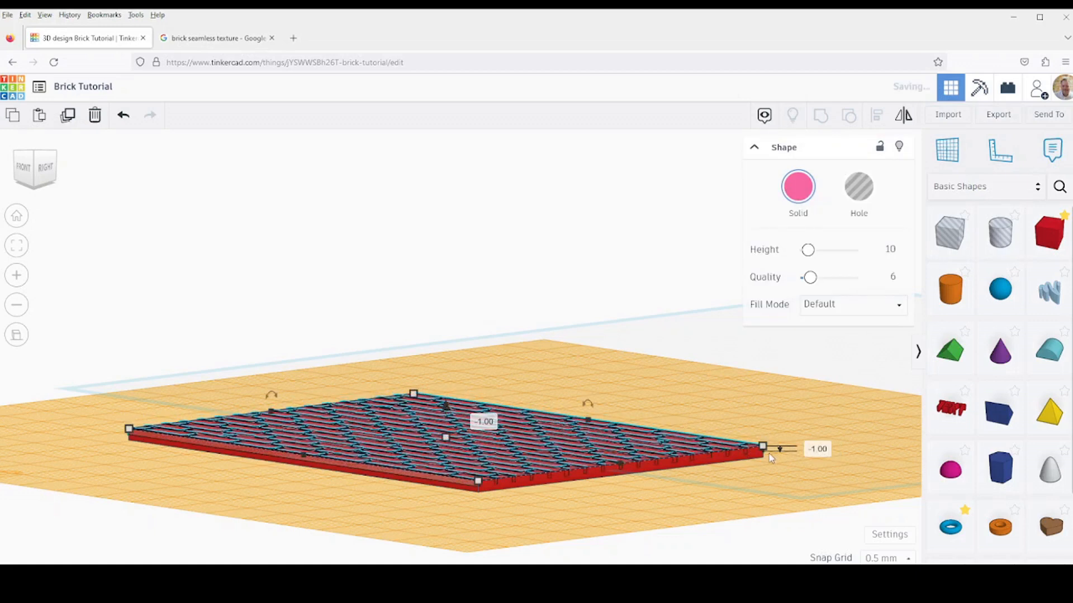
click(817, 449)
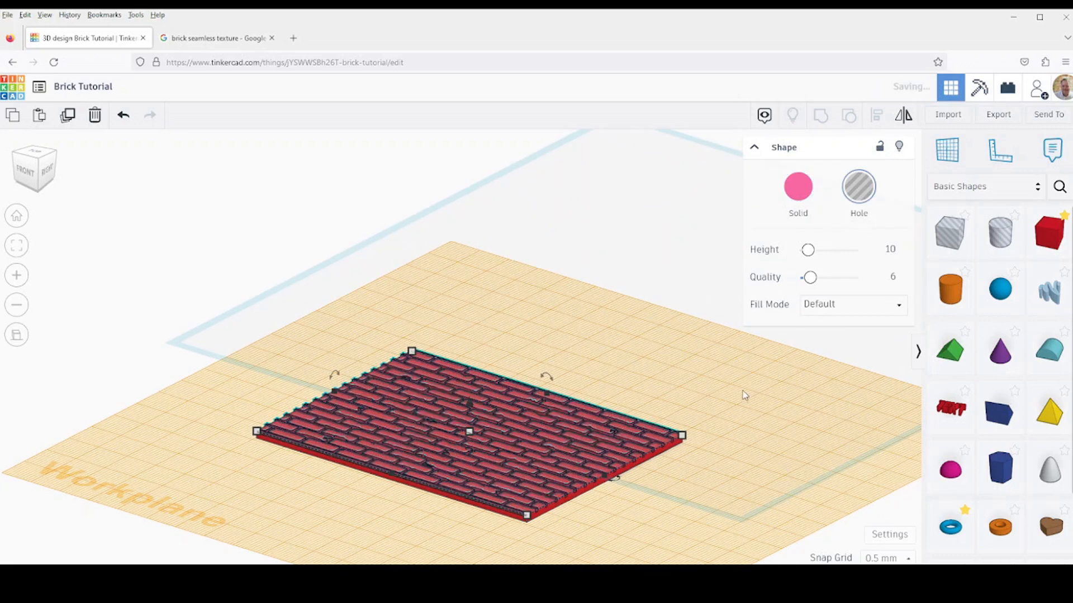
- Turn the brick pattern into a hole and group it with the red slab to engrave grooves
click(709, 299)
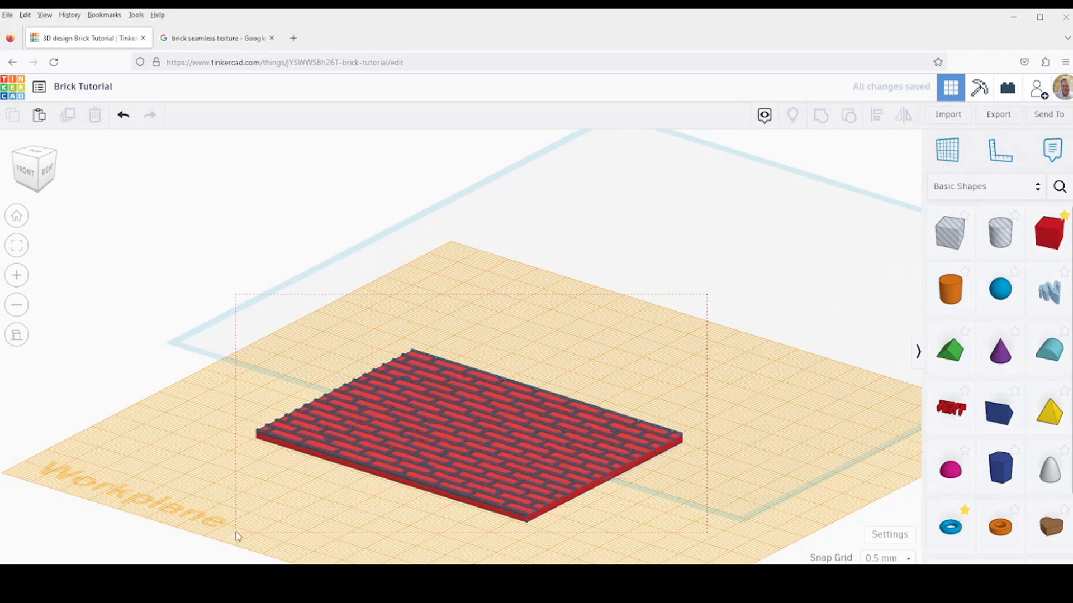
click(820, 115)
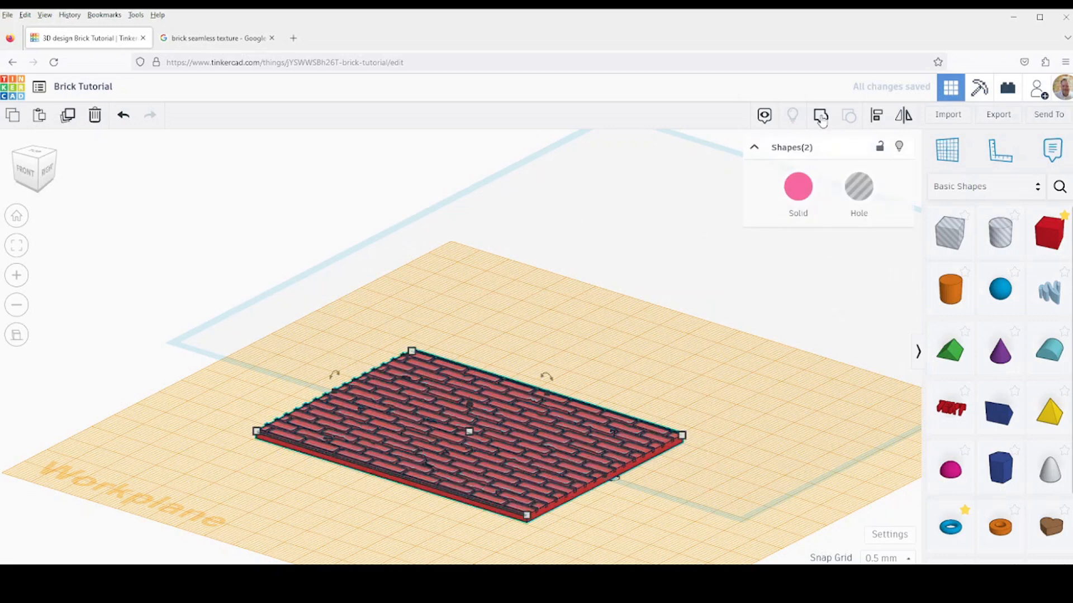
click(820, 115)
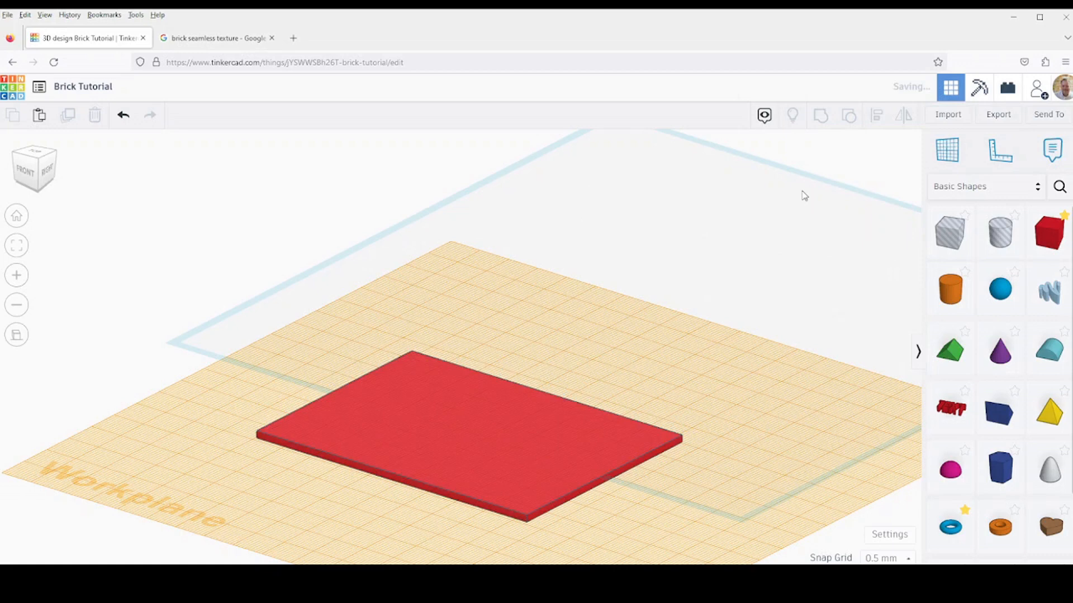
click(469, 434)
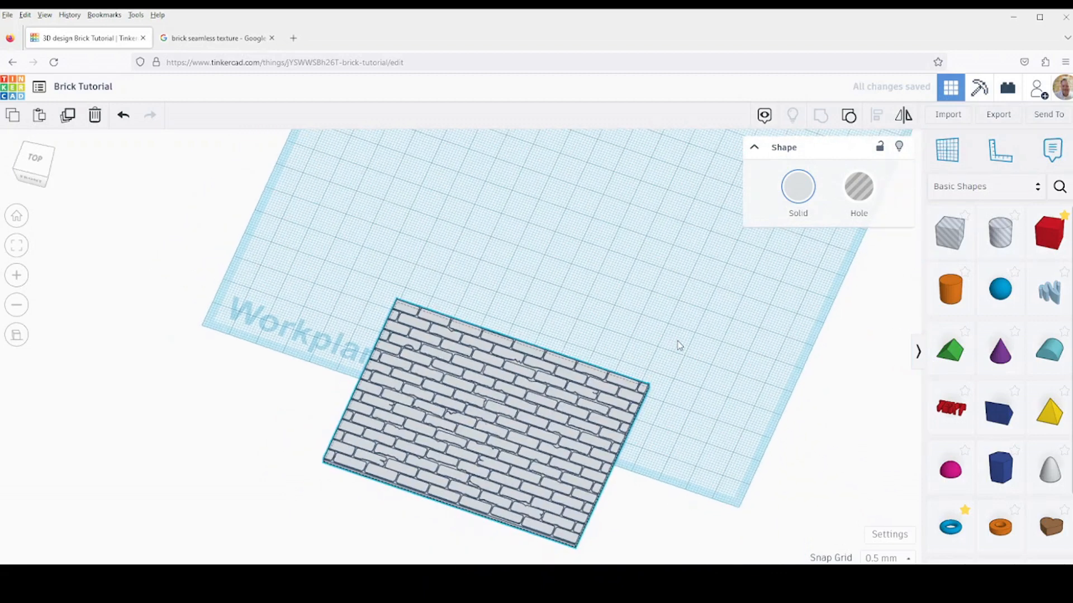
drag(677, 345, 605, 298)
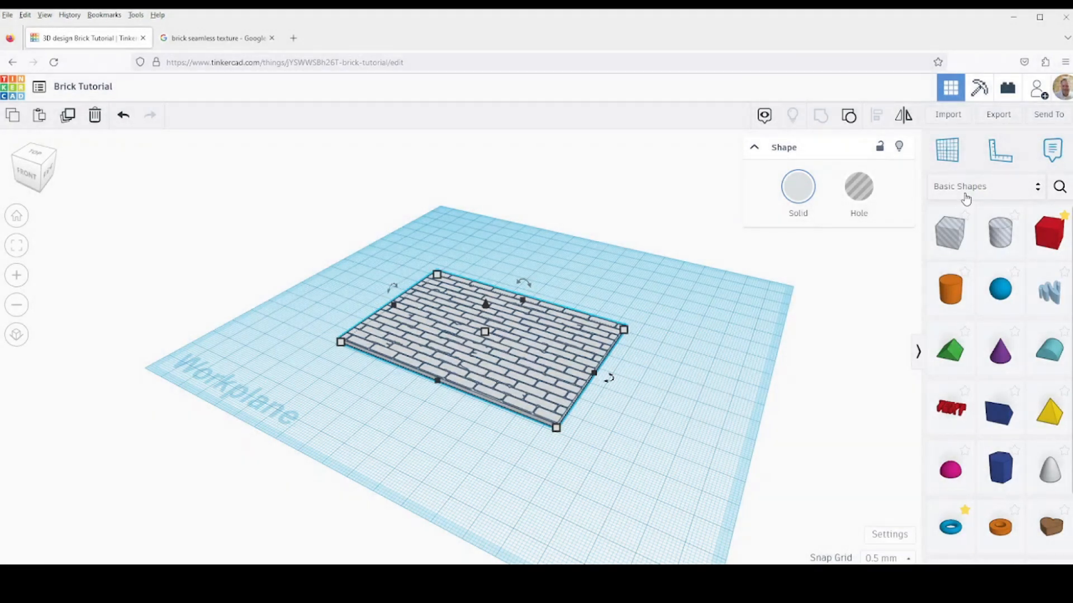
- Save the engraved slab as a custom shape named 'Brick Texture' under Your Creations
click(978, 186)
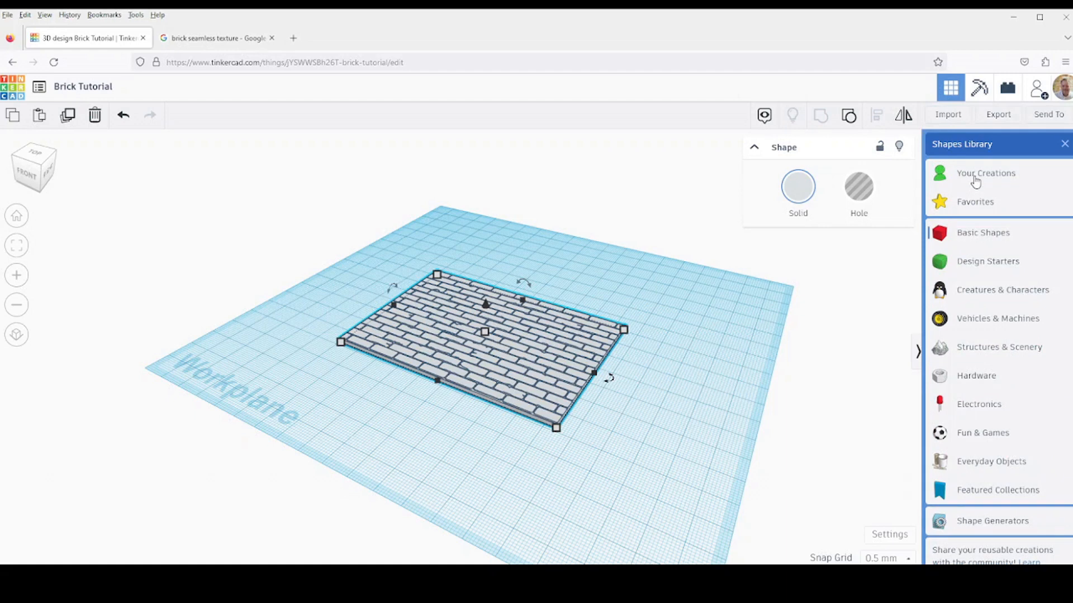
click(985, 173)
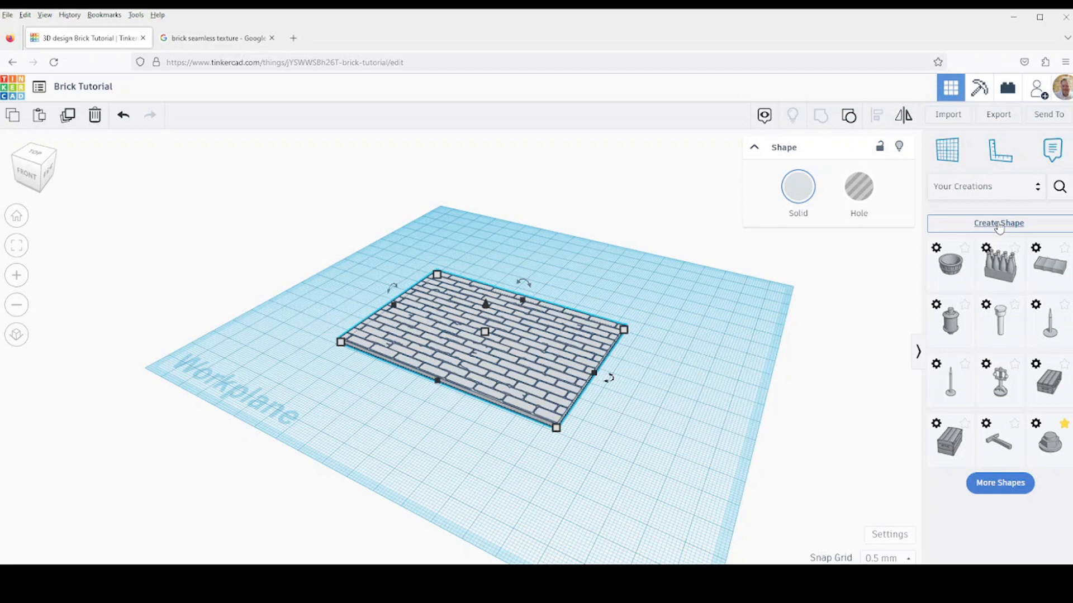
click(998, 222)
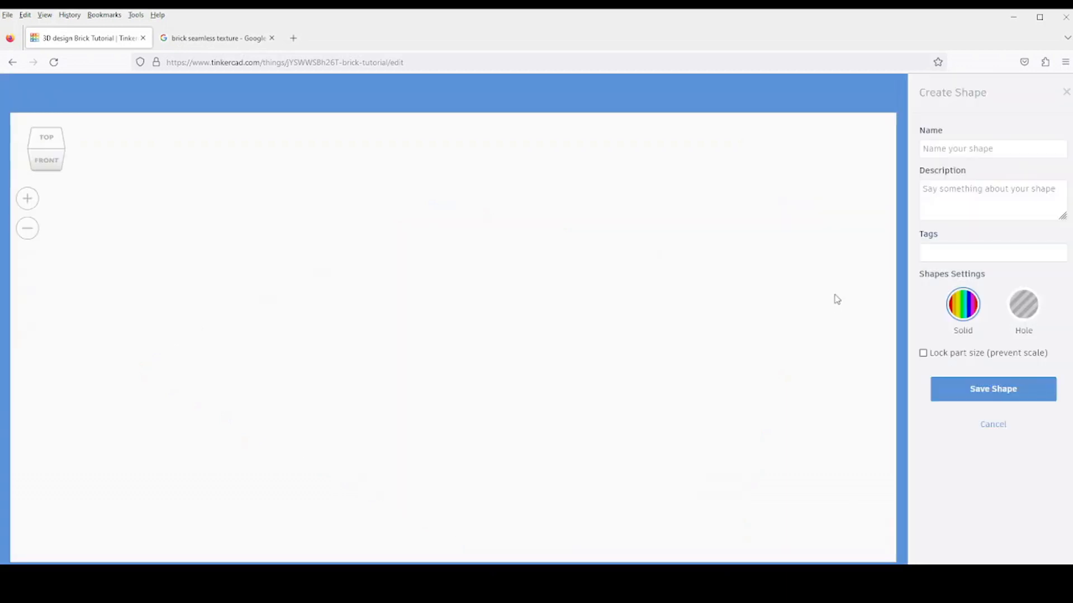
click(992, 149)
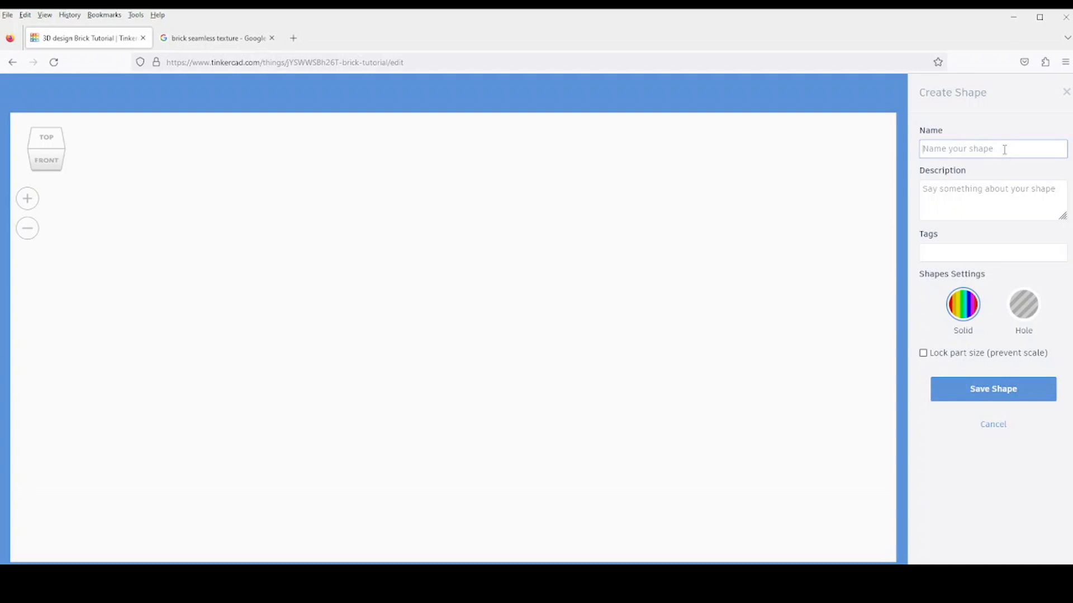
text(Brick Texture)
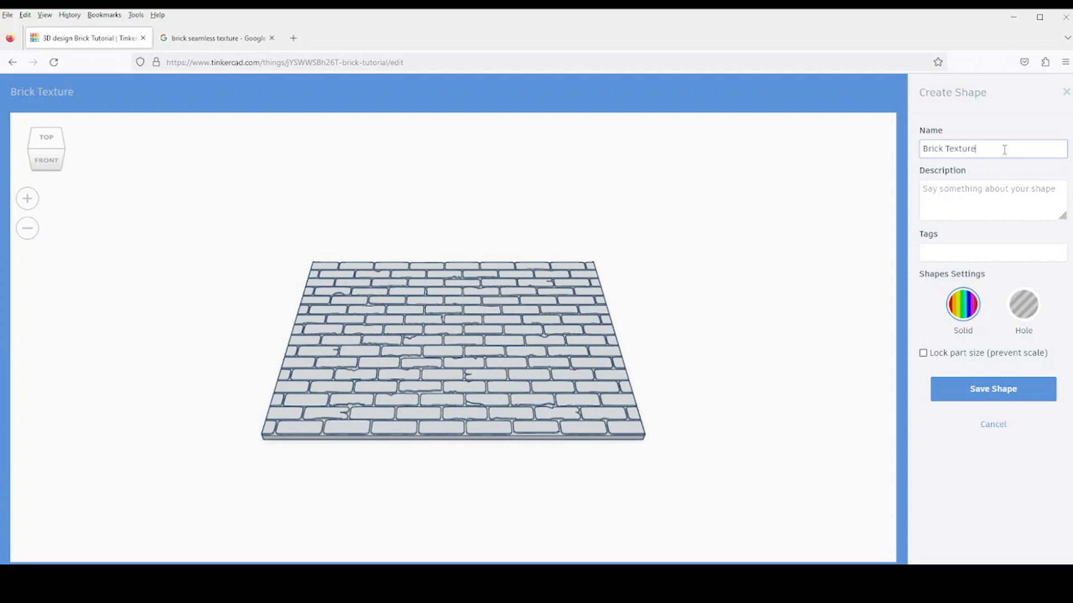
mouse_move(614, 335)
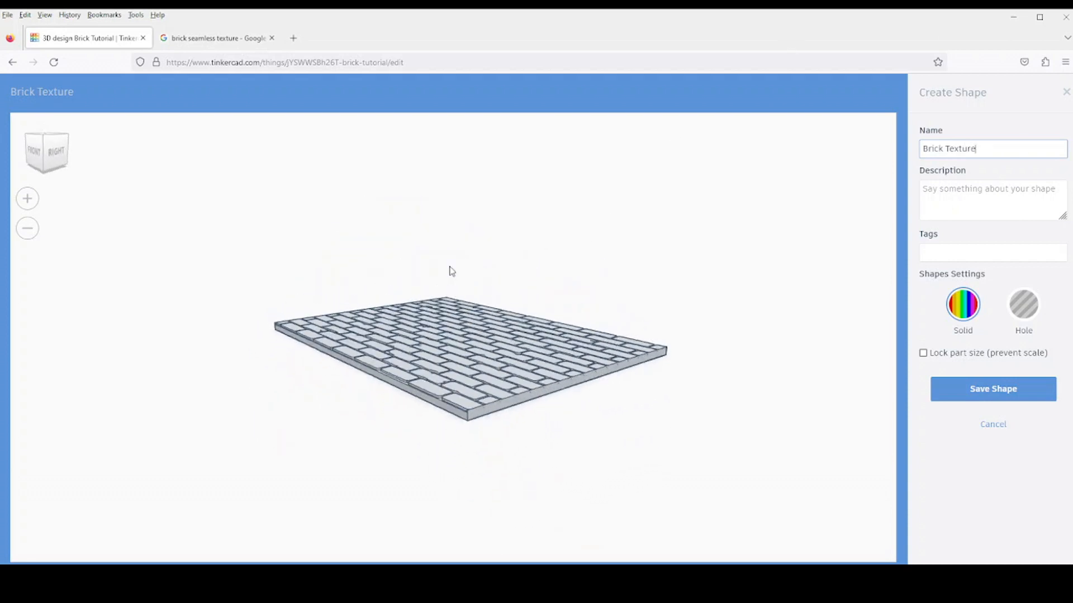
drag(449, 271, 725, 315)
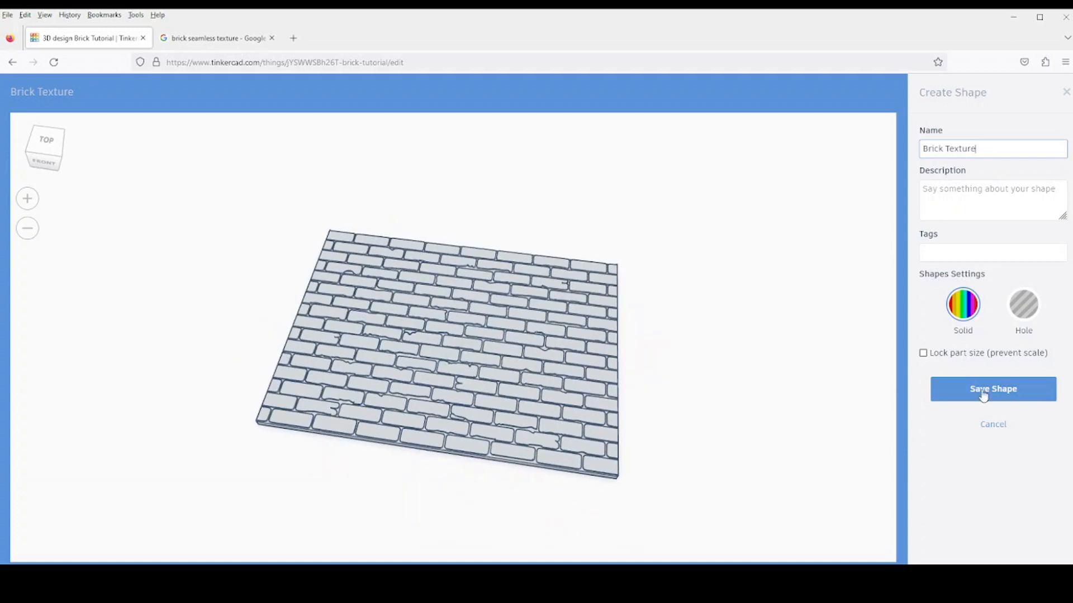
click(992, 389)
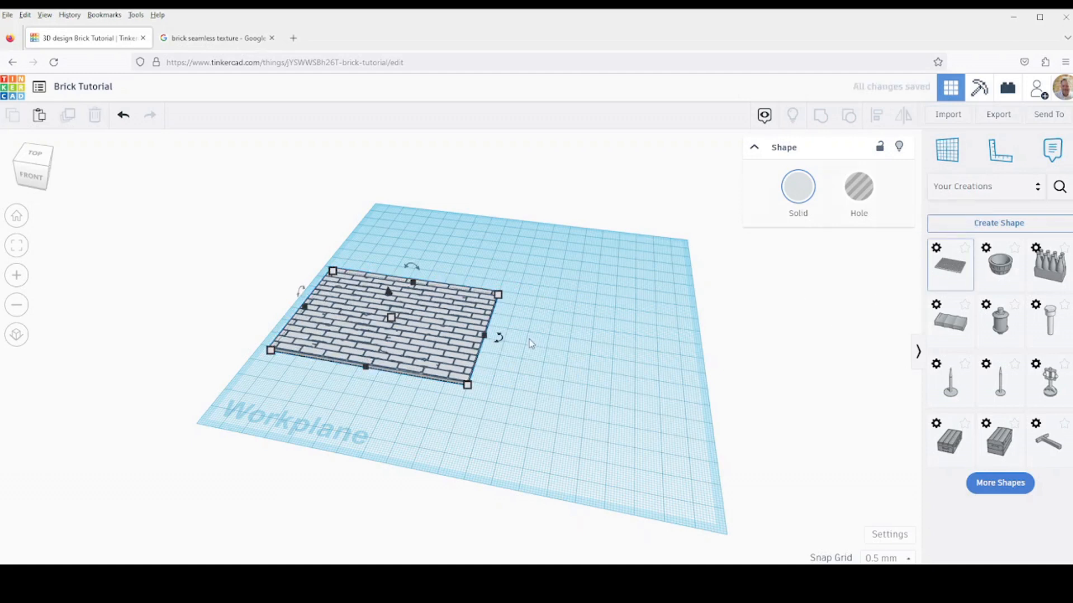
click(548, 357)
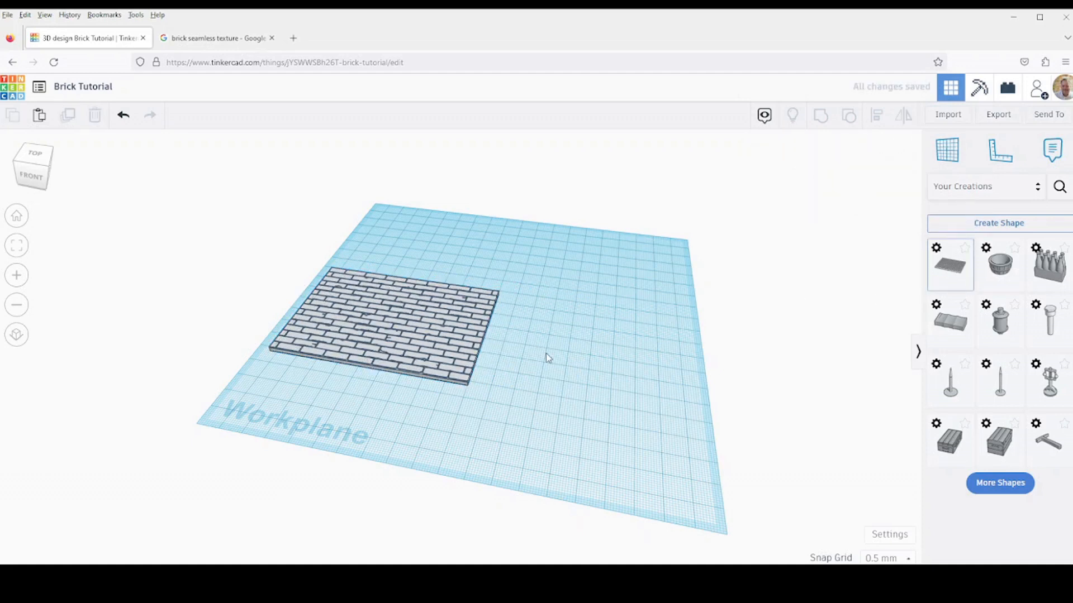